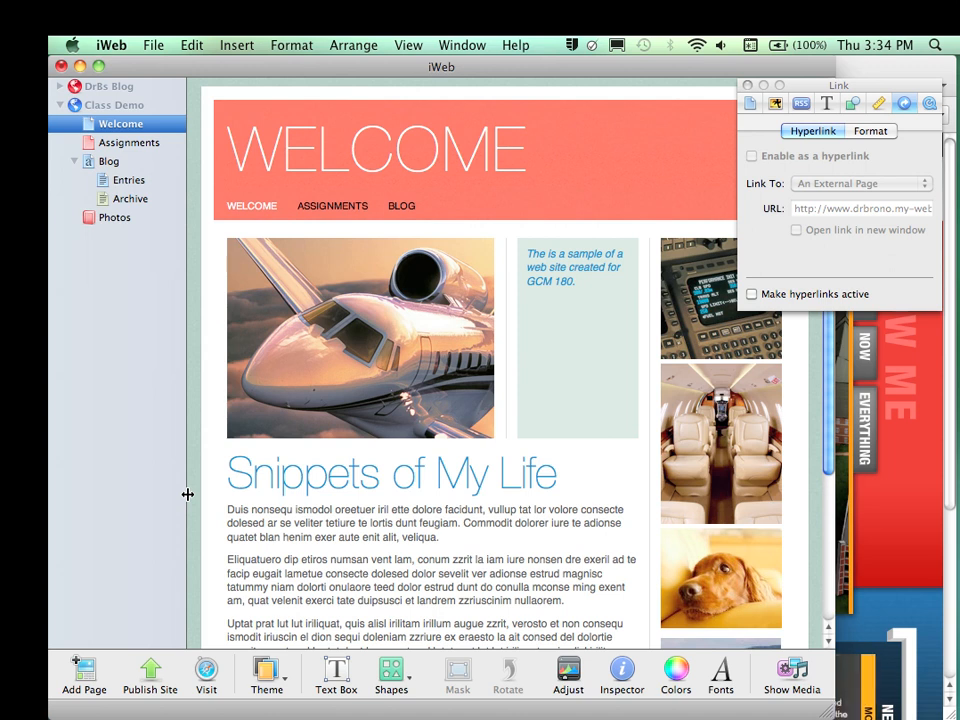
mouse_move(277, 429)
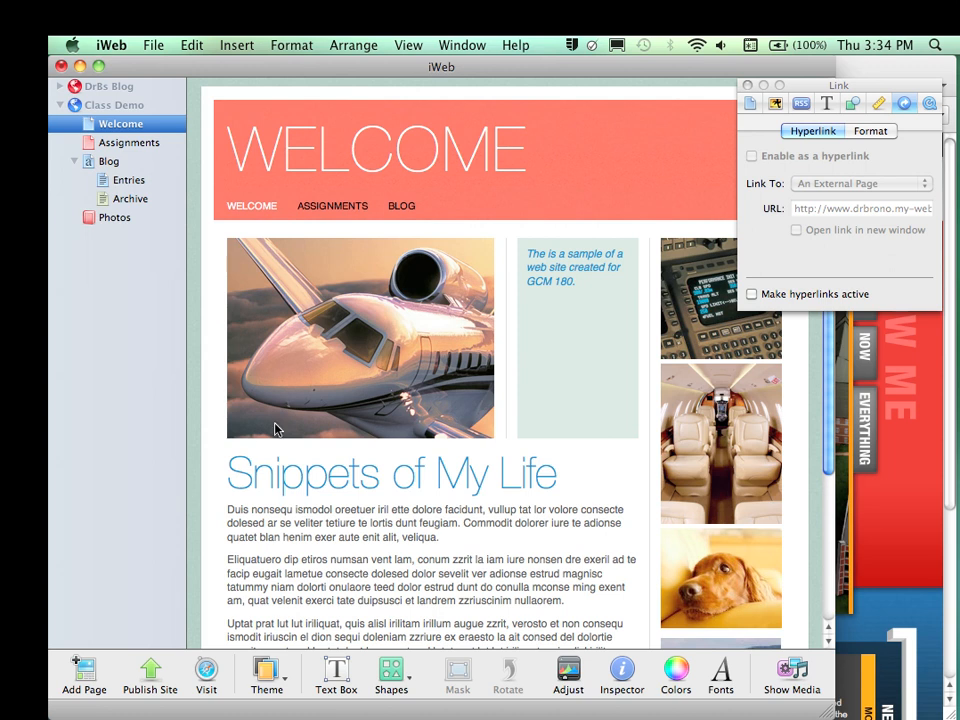
mouse_move(261, 371)
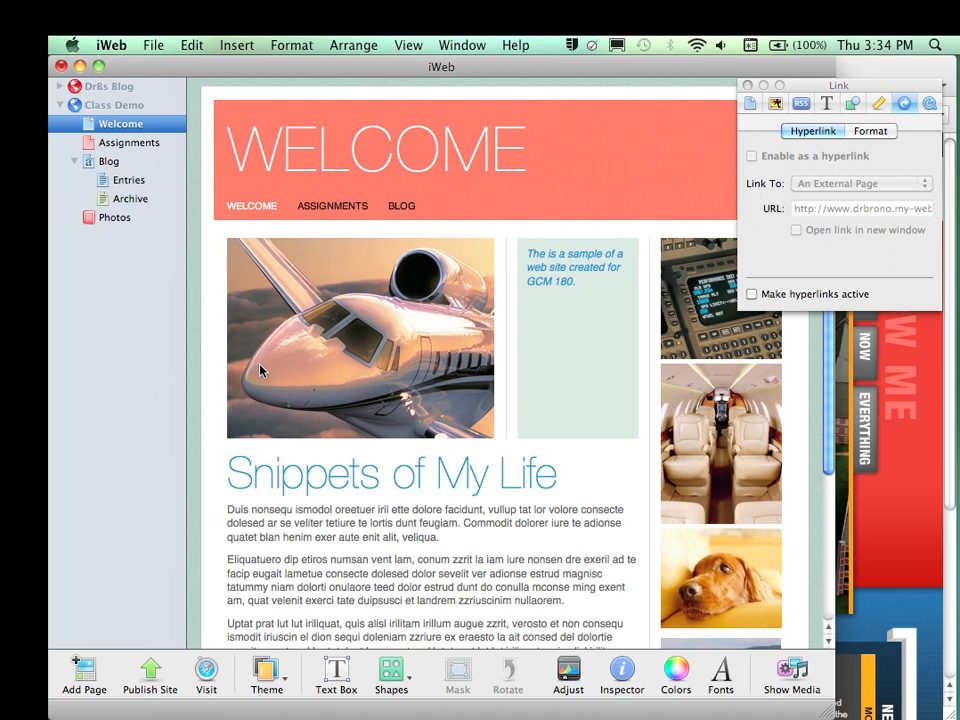
mouse_move(243, 317)
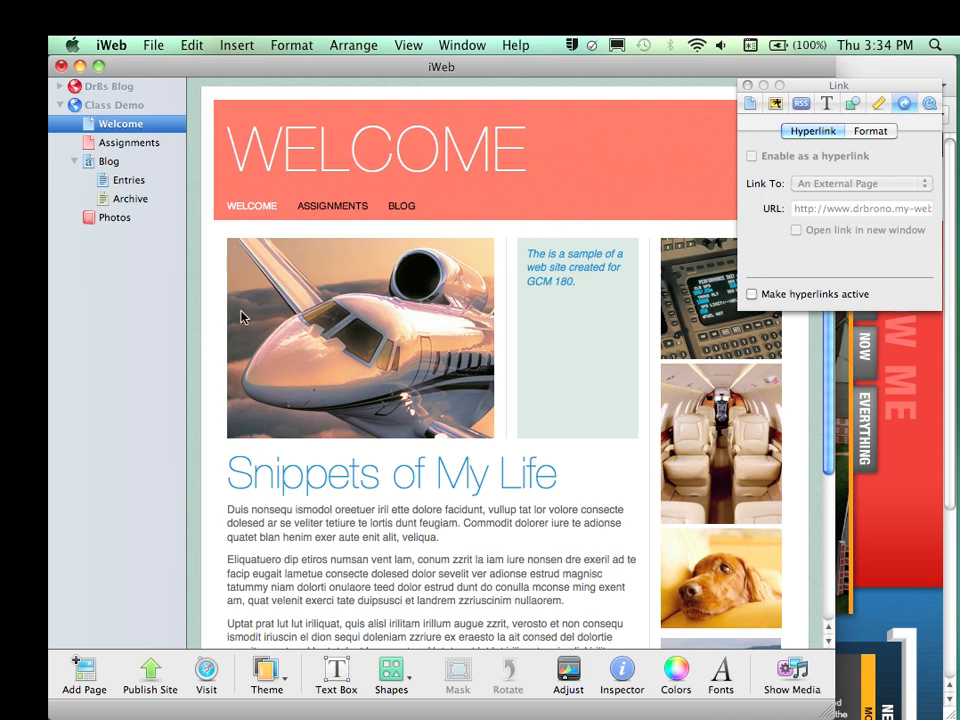
mouse_move(340, 208)
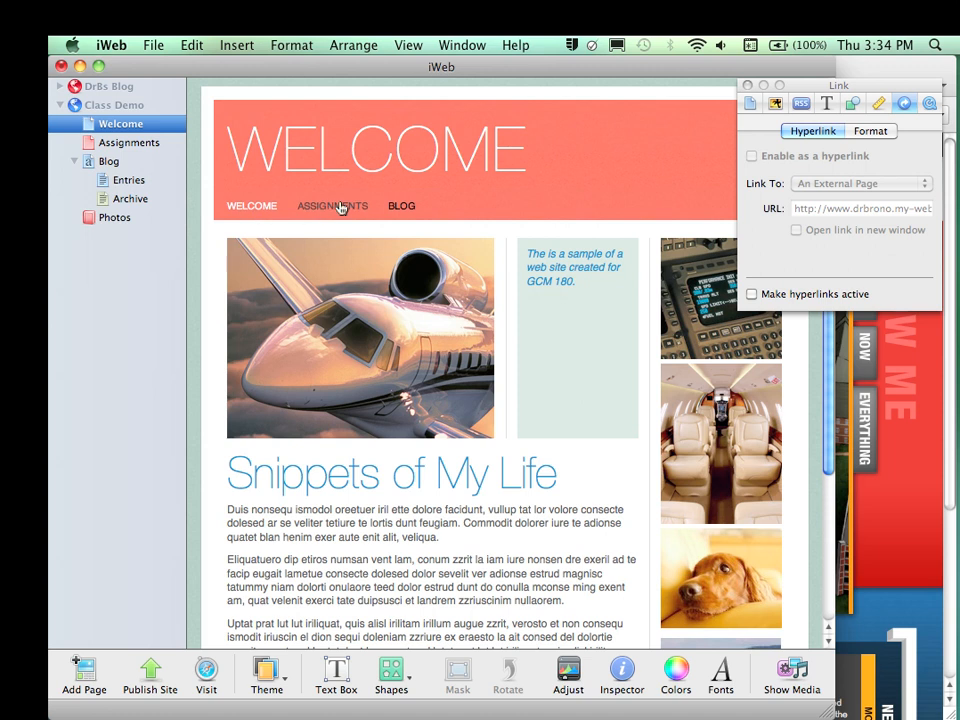
mouse_move(418, 195)
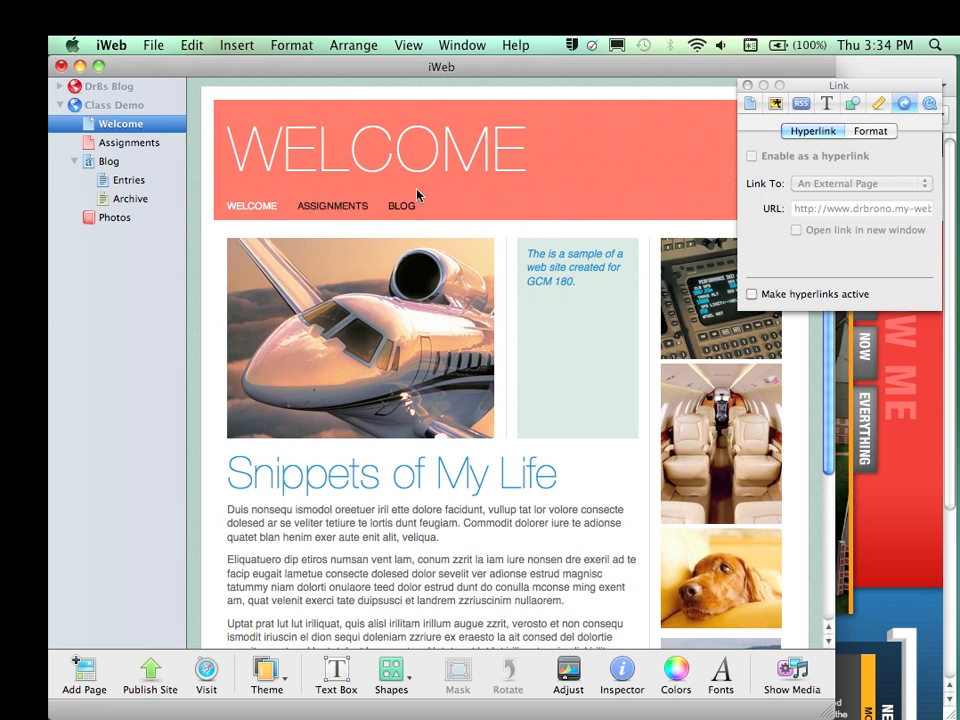
mouse_move(250, 215)
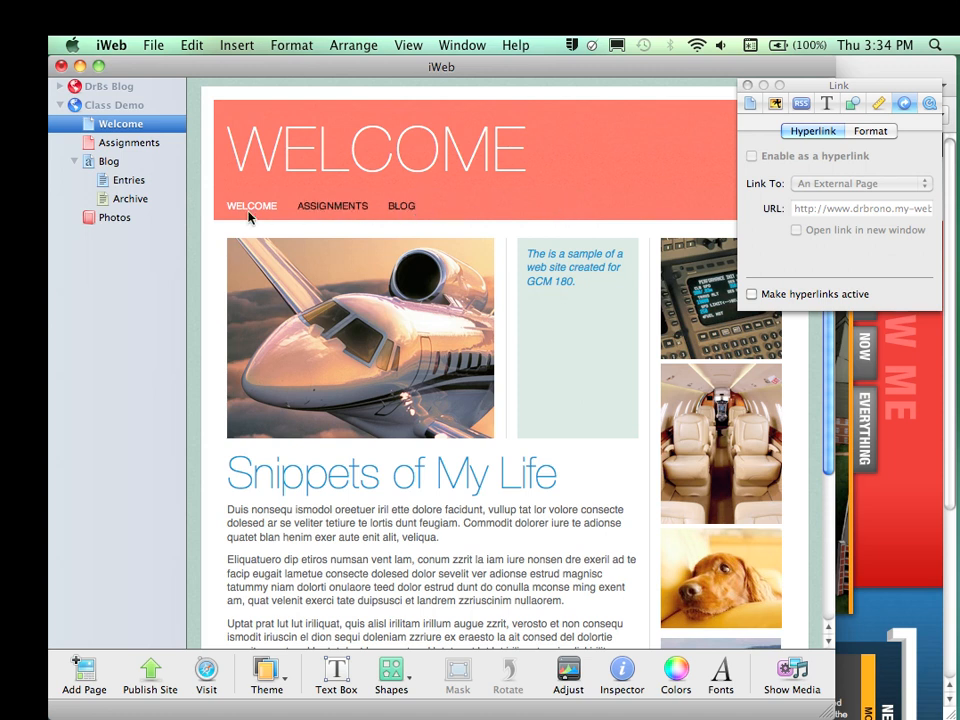
mouse_move(503, 221)
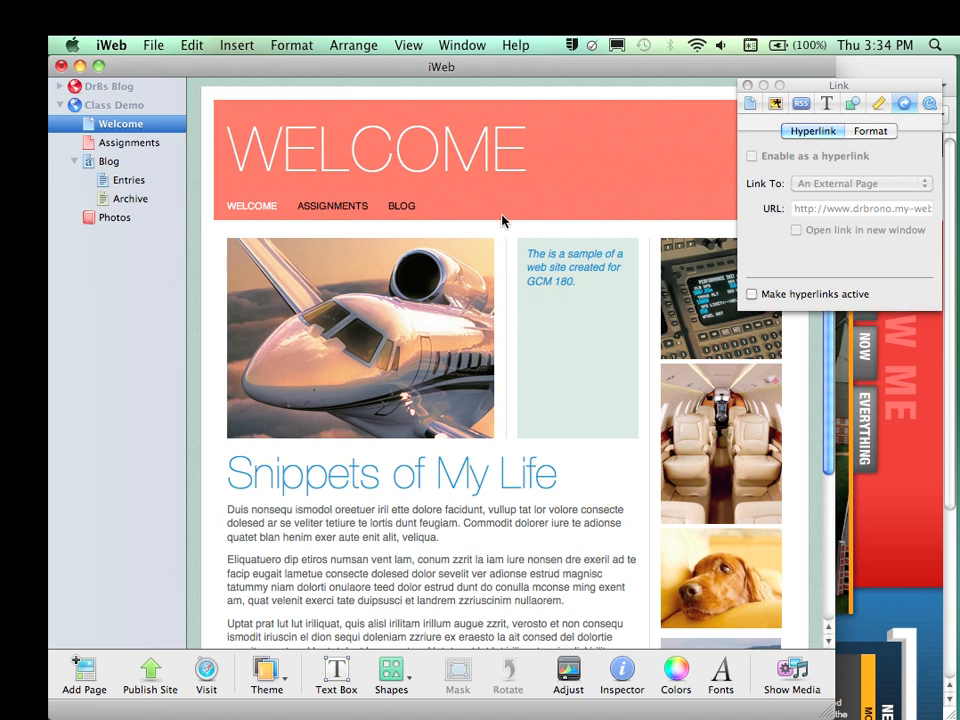
mouse_move(507, 218)
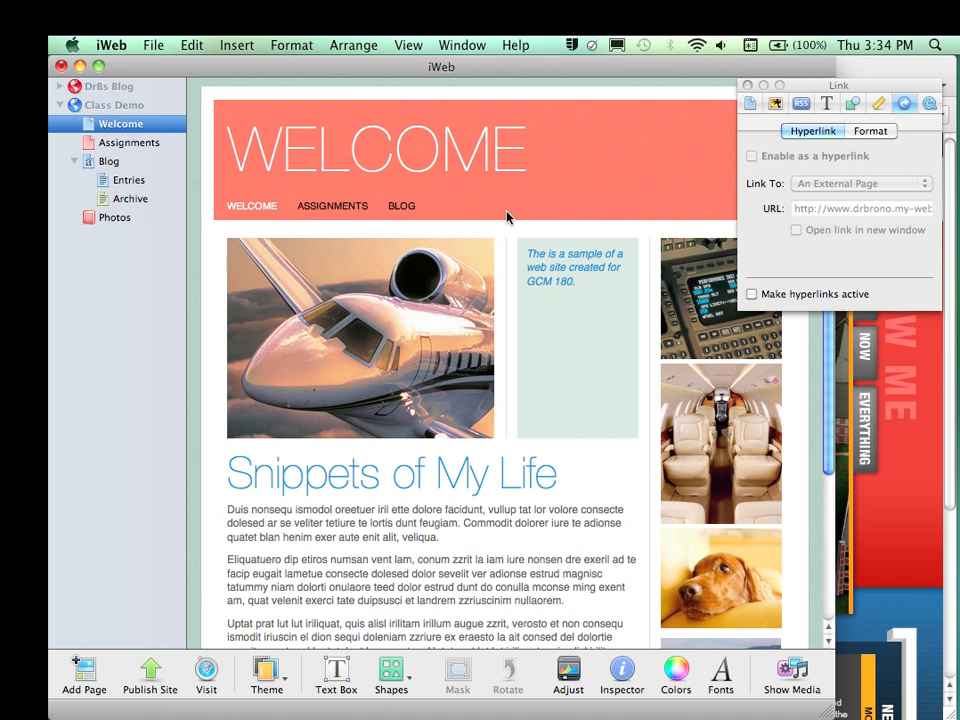
mouse_move(453, 213)
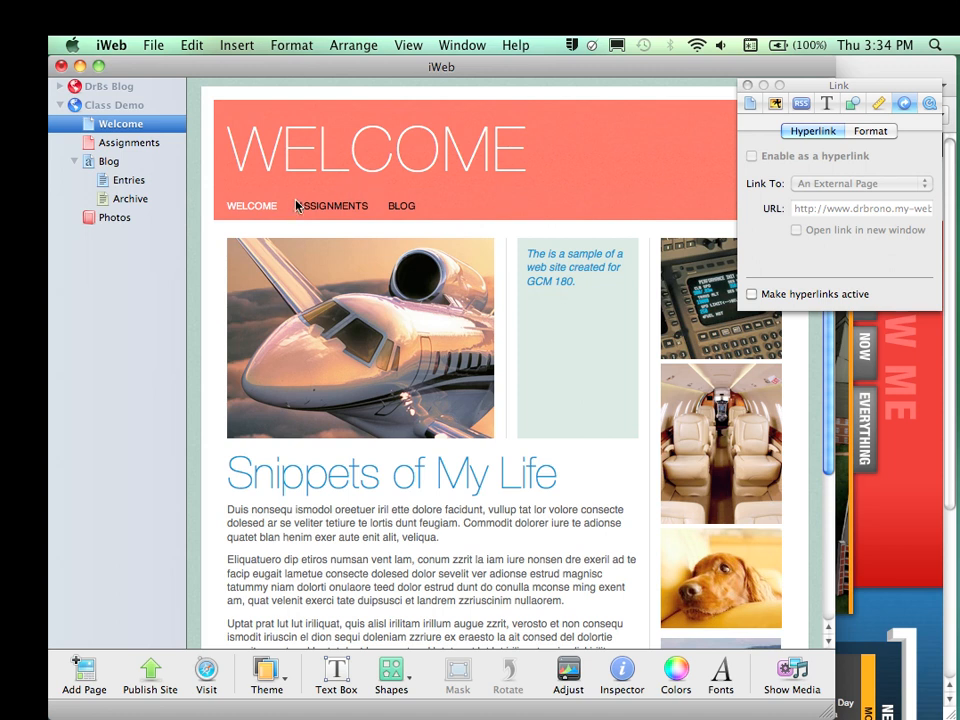
mouse_move(340, 218)
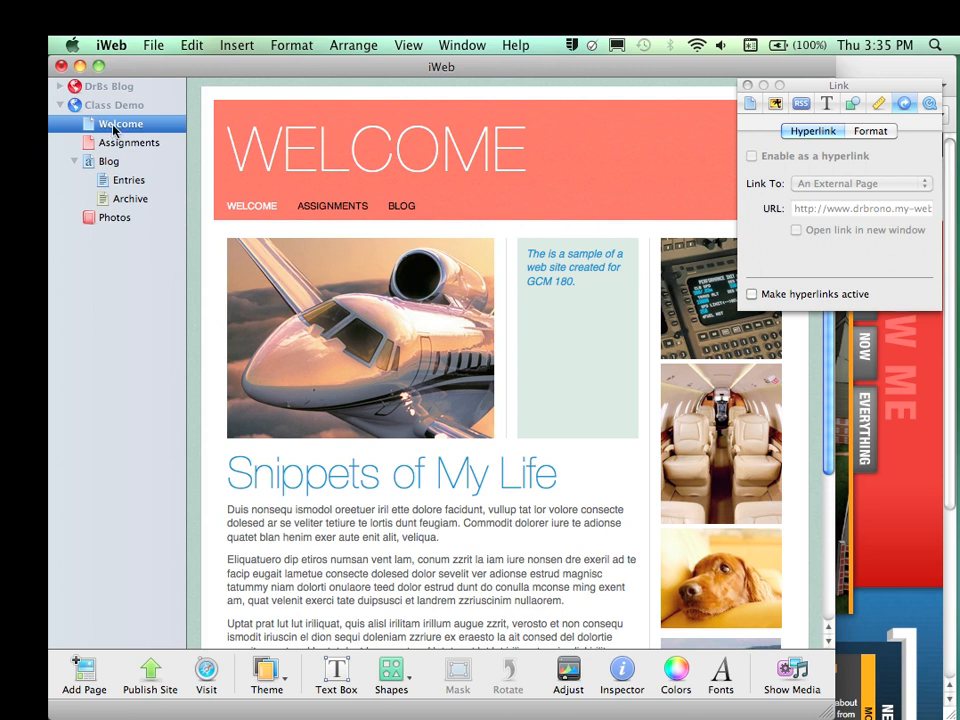
mouse_move(537, 210)
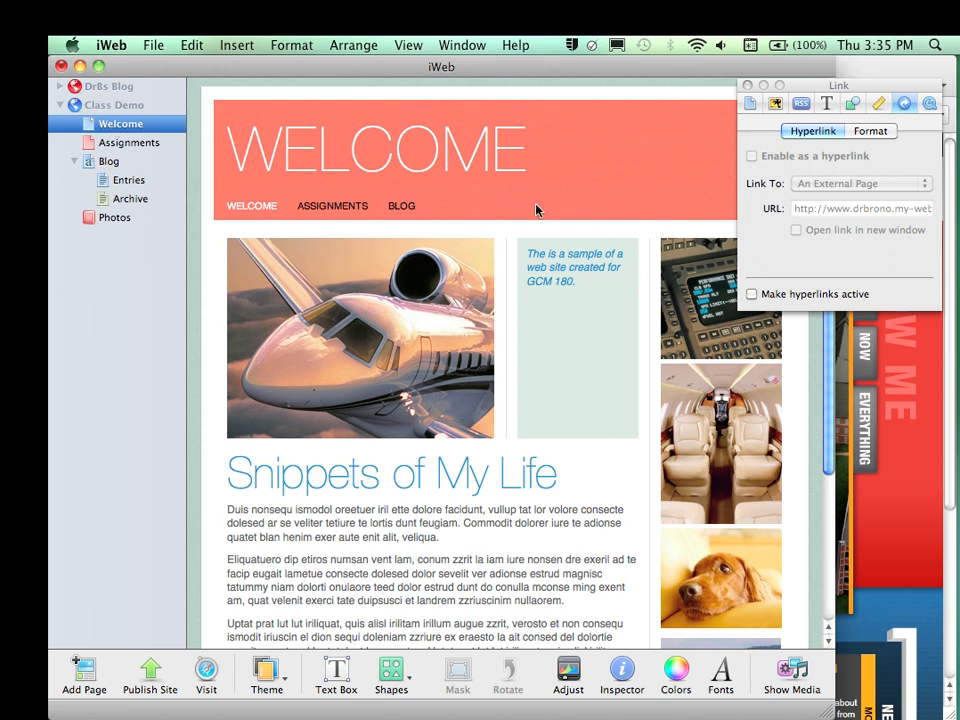
mouse_move(756, 105)
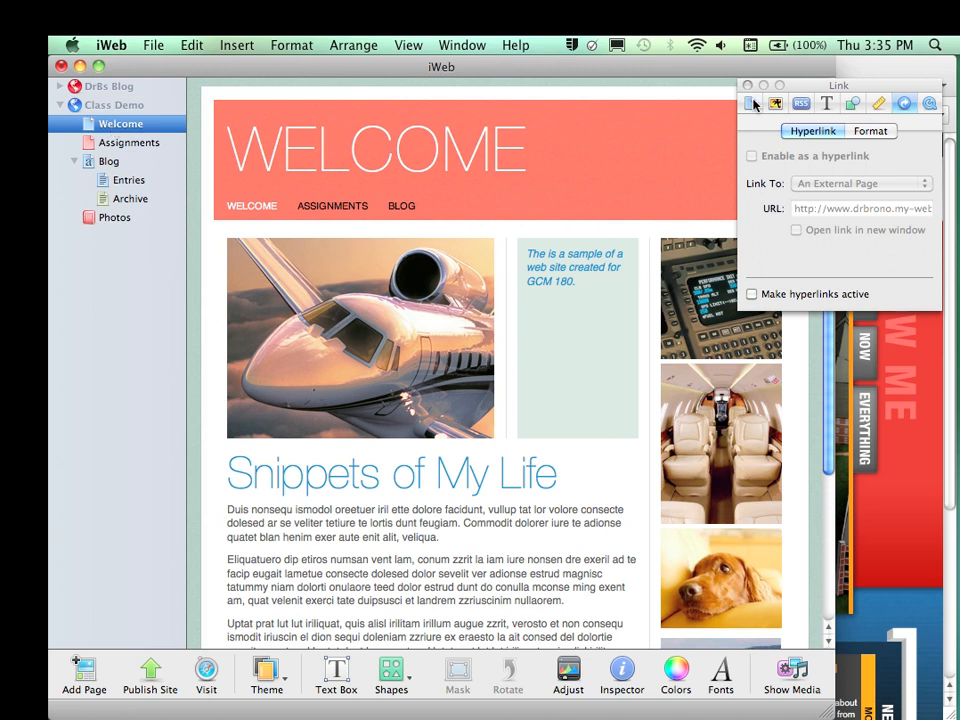
mouse_move(775, 103)
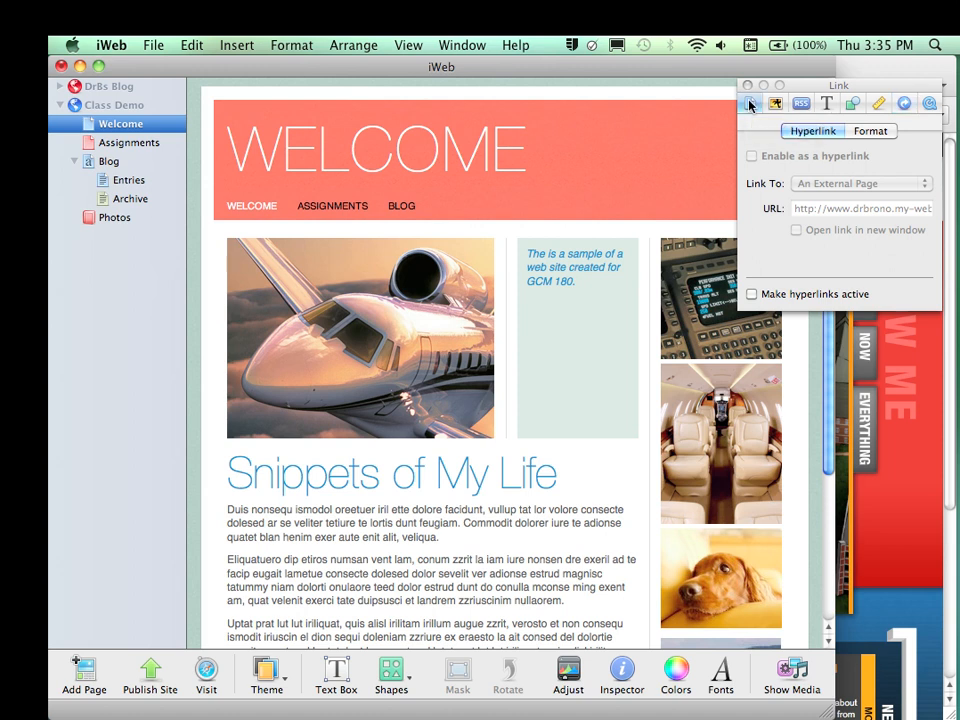
In the Welcome page's settings, untick 'Include page in navigation menu', then re-tick it
click(776, 103)
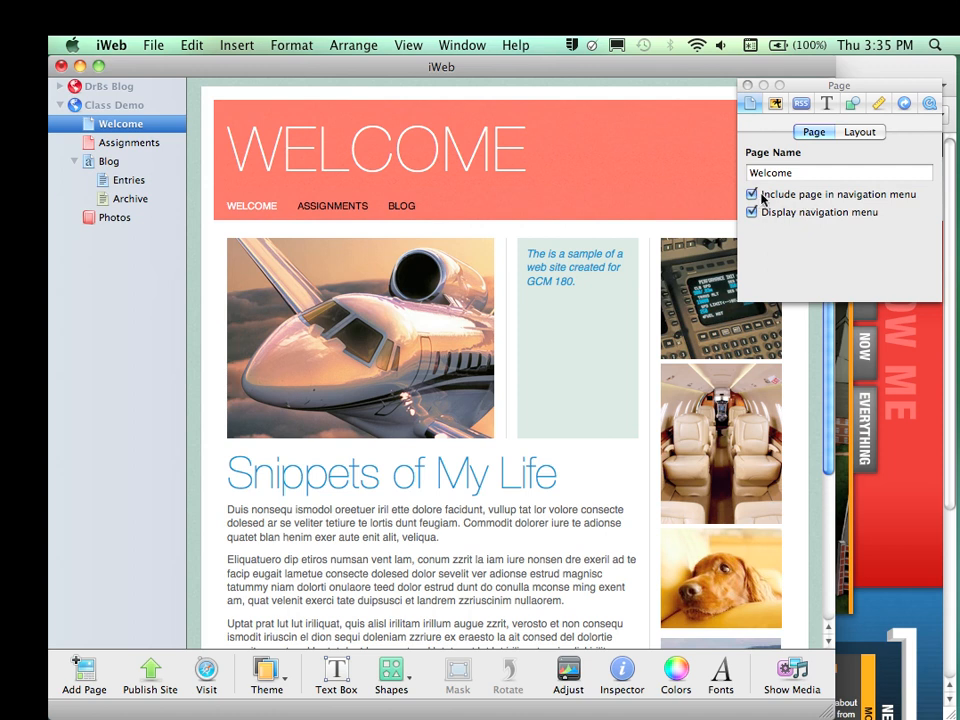
mouse_move(903, 200)
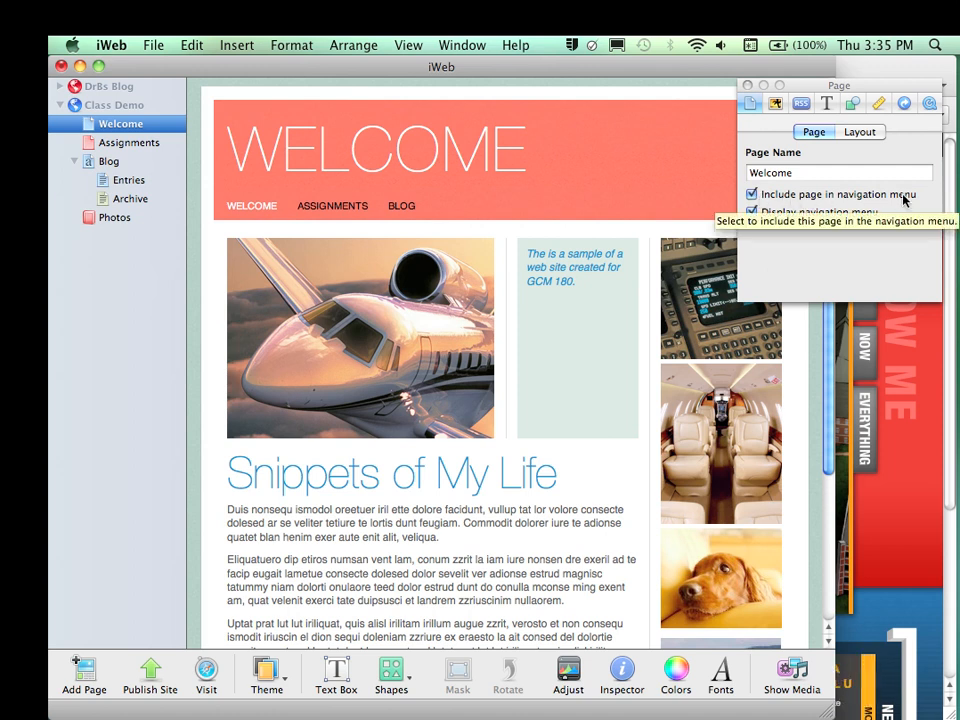
click(751, 194)
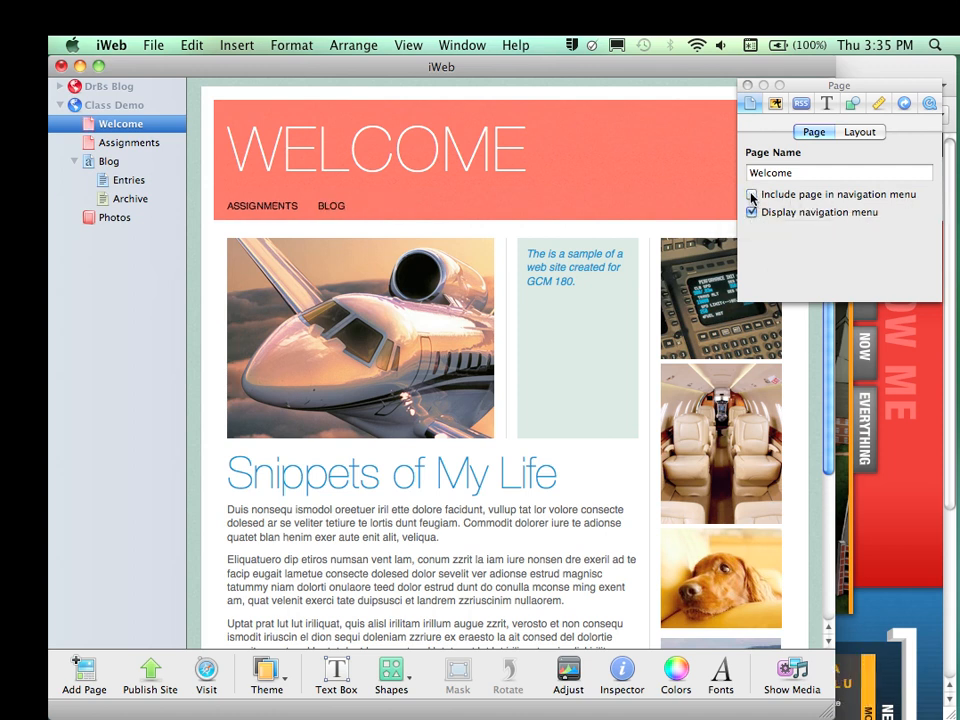
click(752, 194)
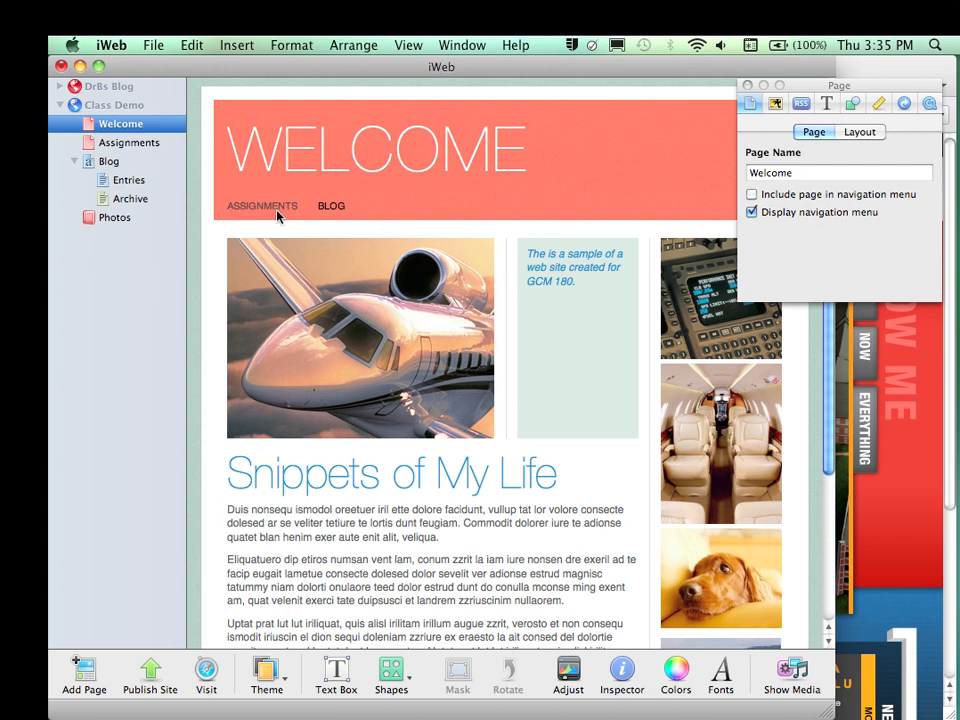
mouse_move(252, 210)
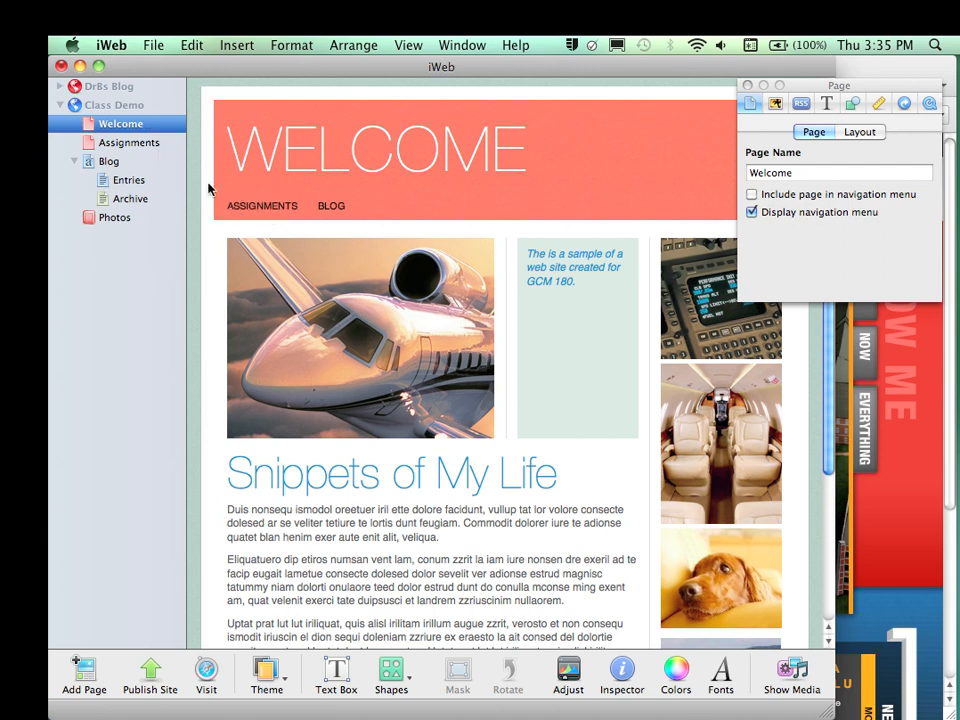
mouse_move(395, 224)
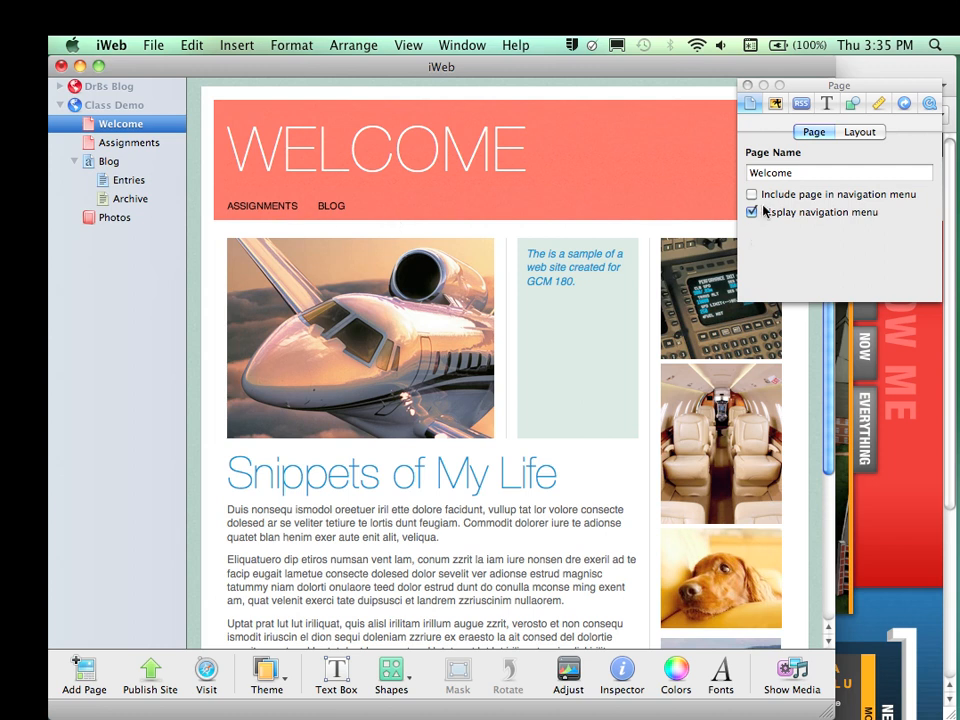
click(752, 194)
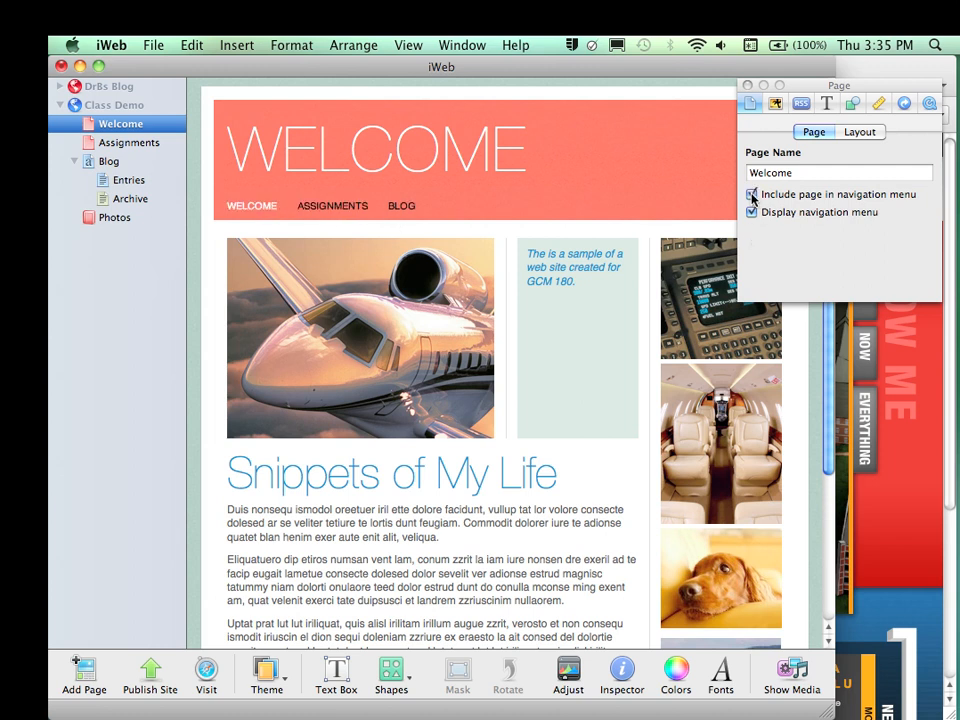
click(752, 212)
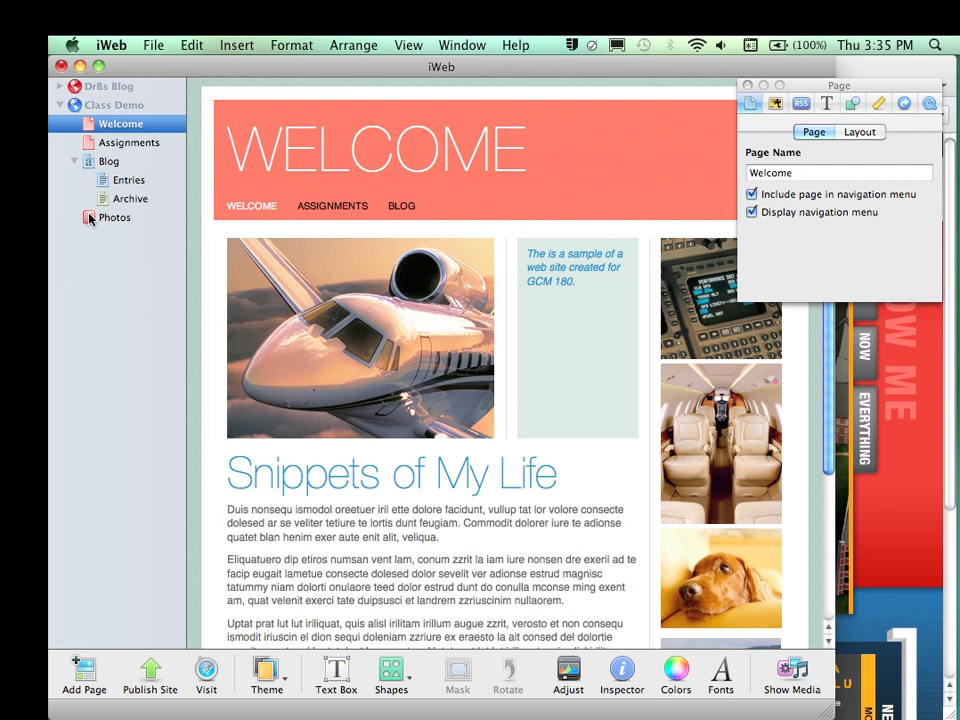
click(115, 217)
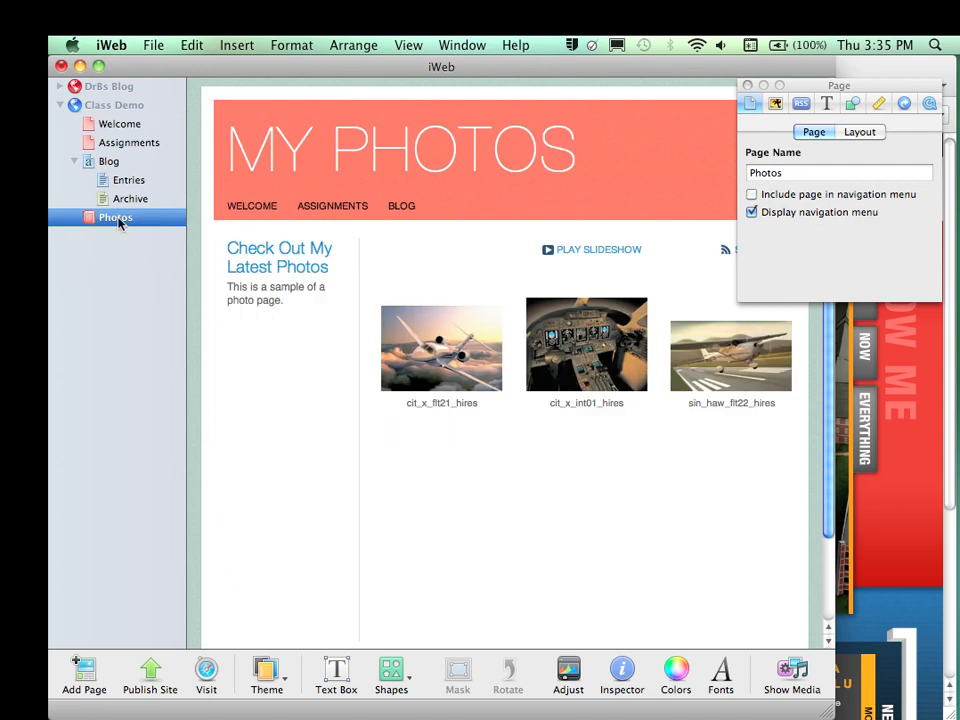
mouse_move(281, 238)
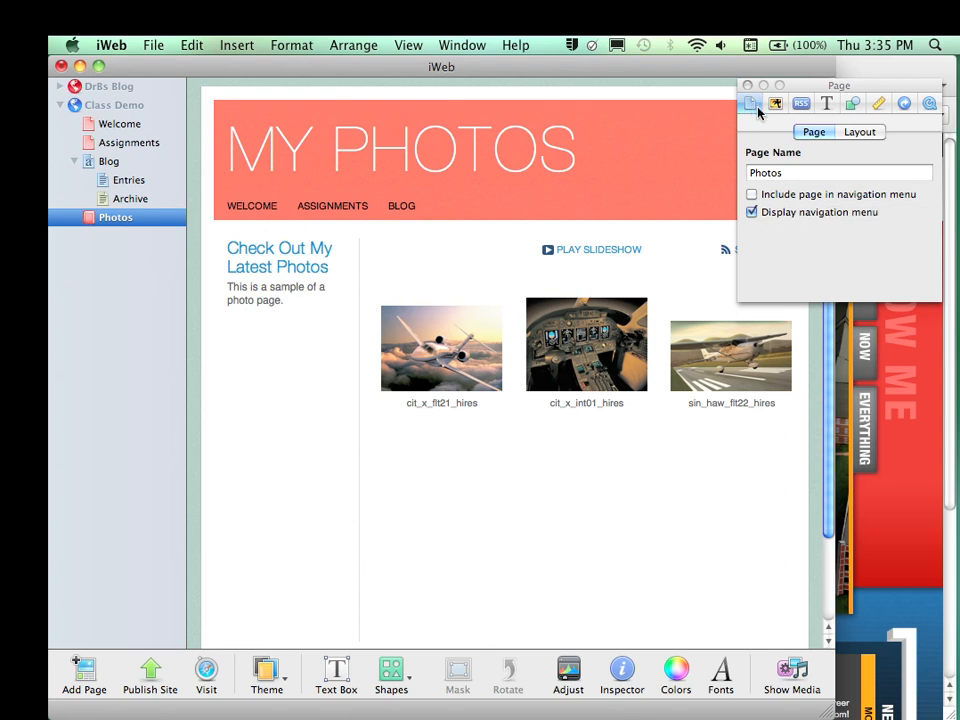
click(752, 194)
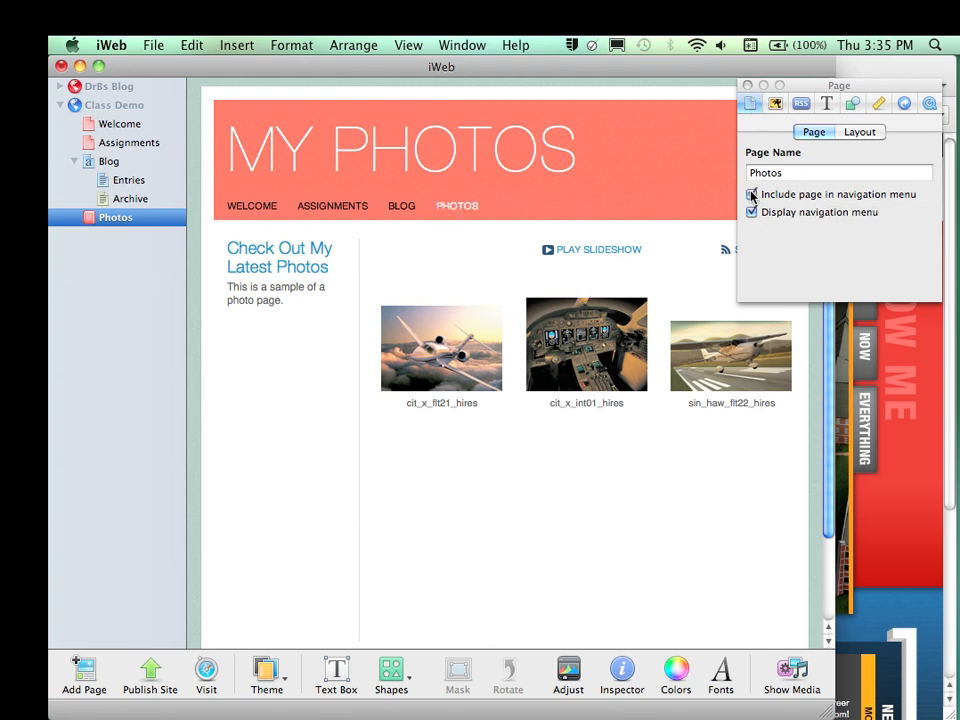
click(752, 194)
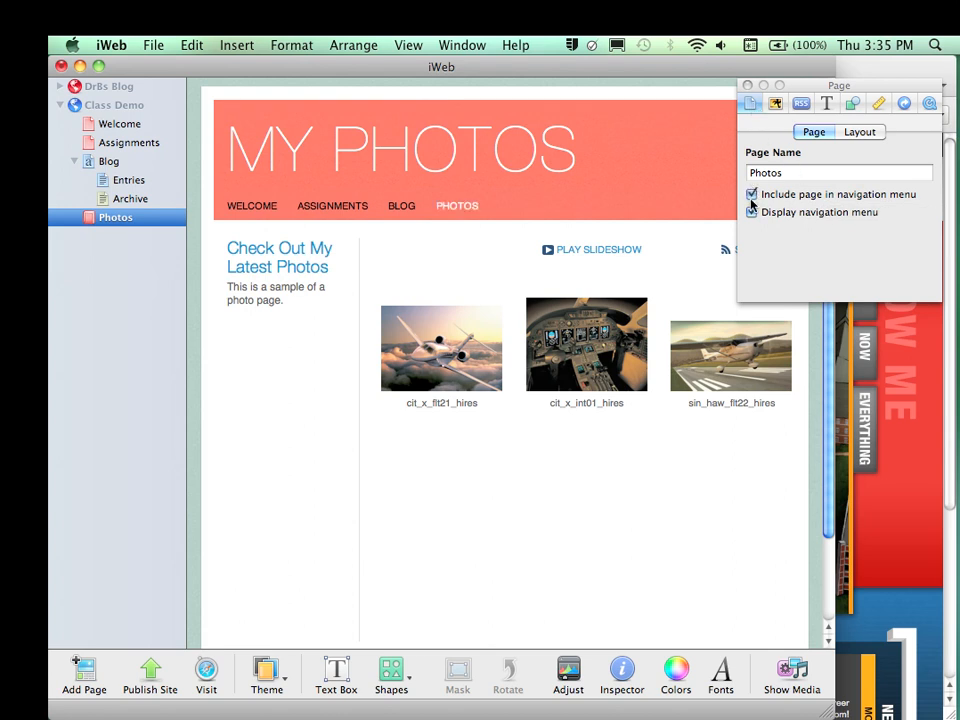
click(752, 194)
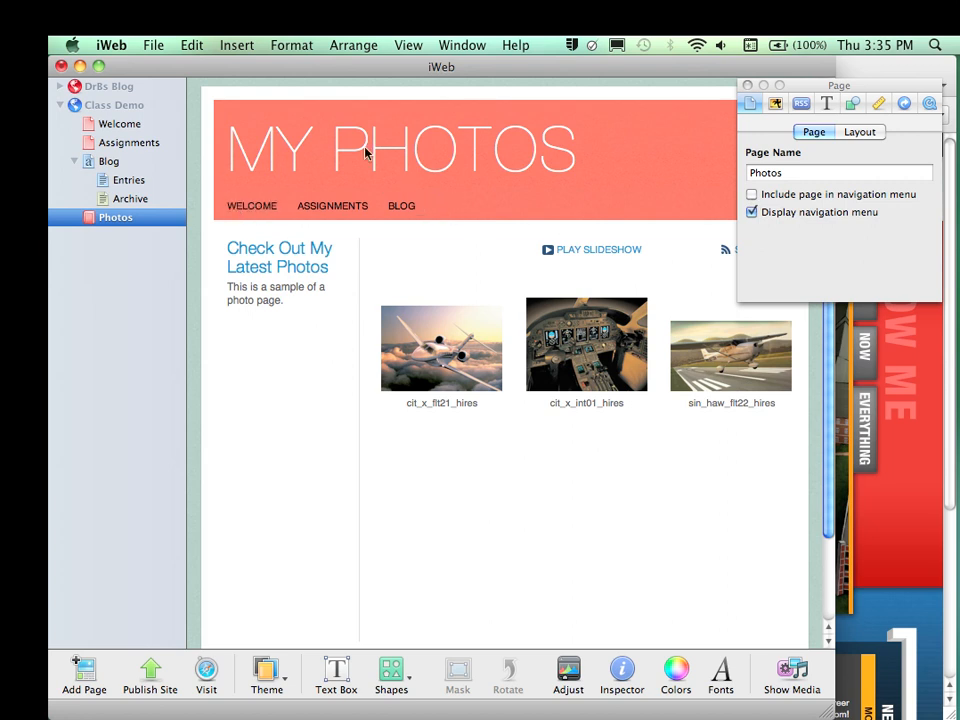
mouse_move(278, 237)
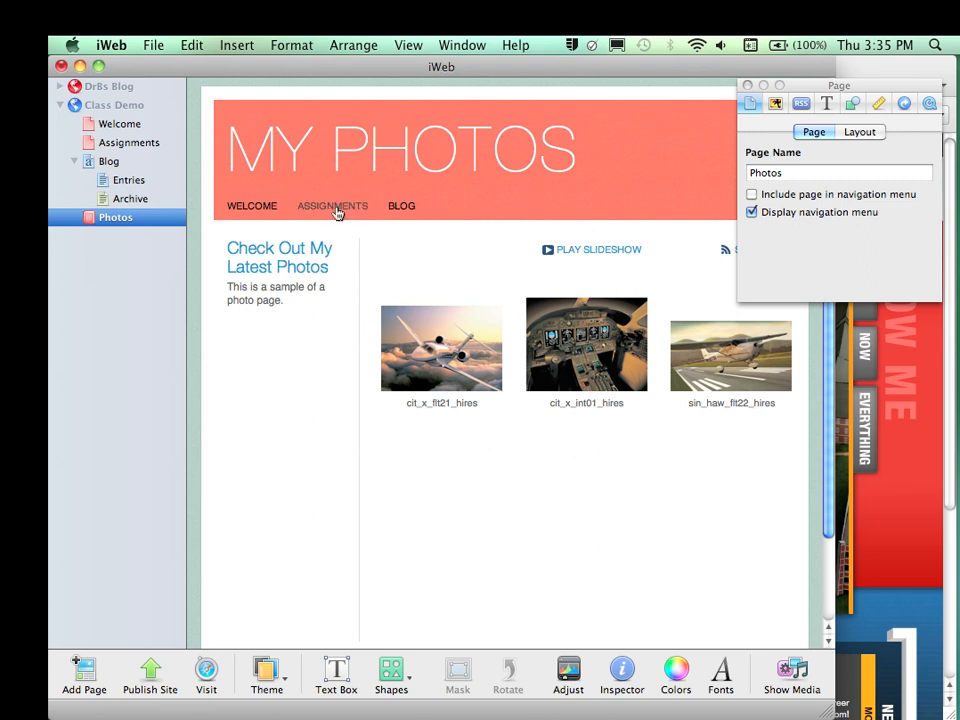
mouse_move(398, 203)
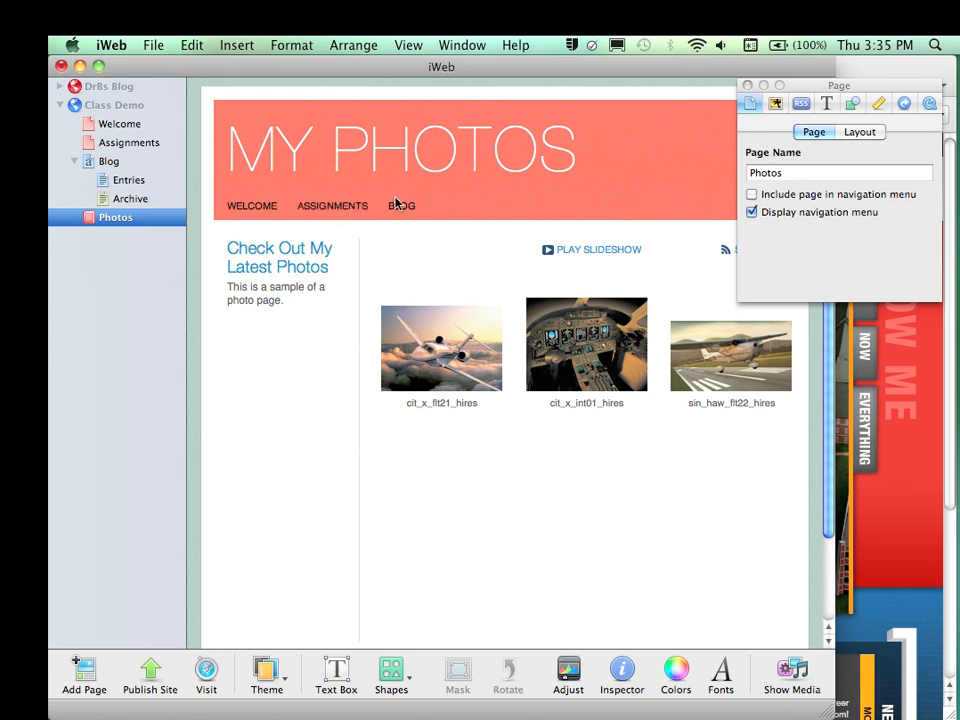
mouse_move(230, 337)
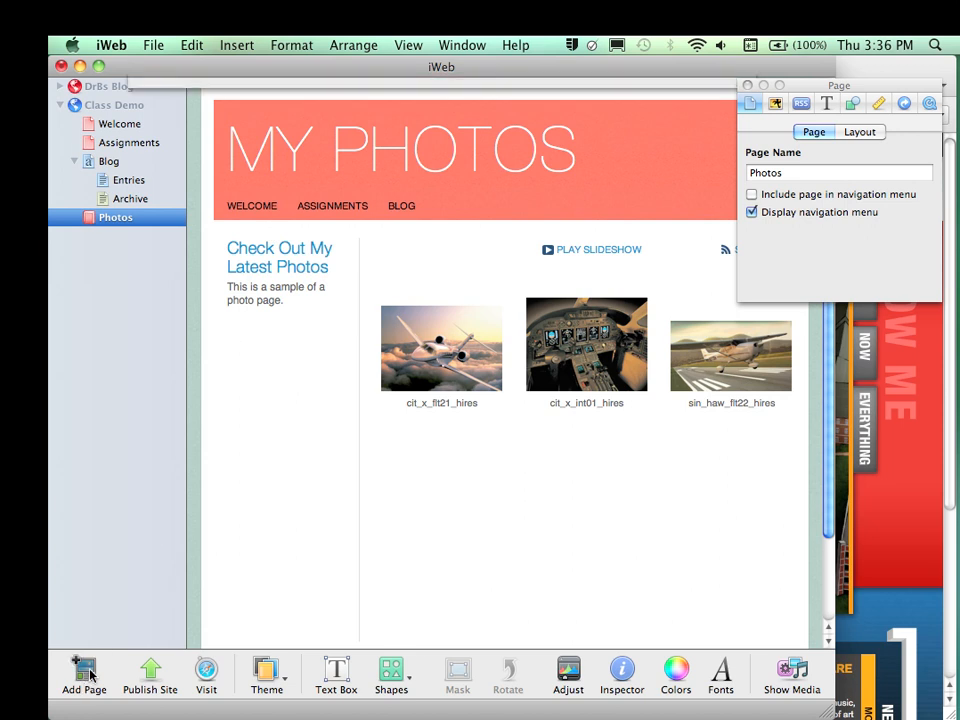
click(84, 675)
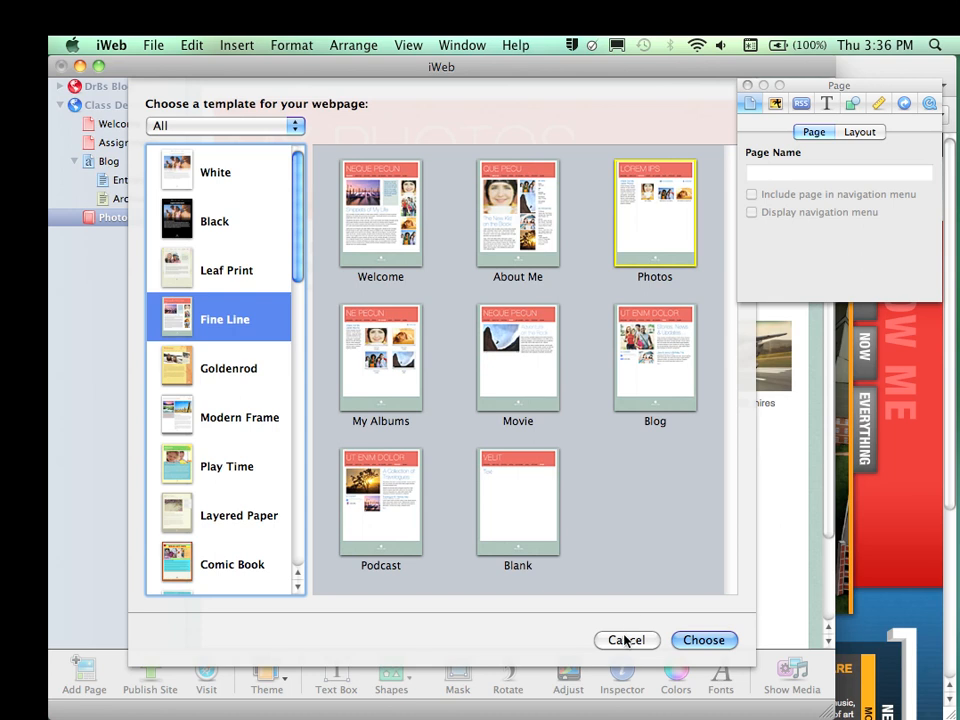
click(703, 640)
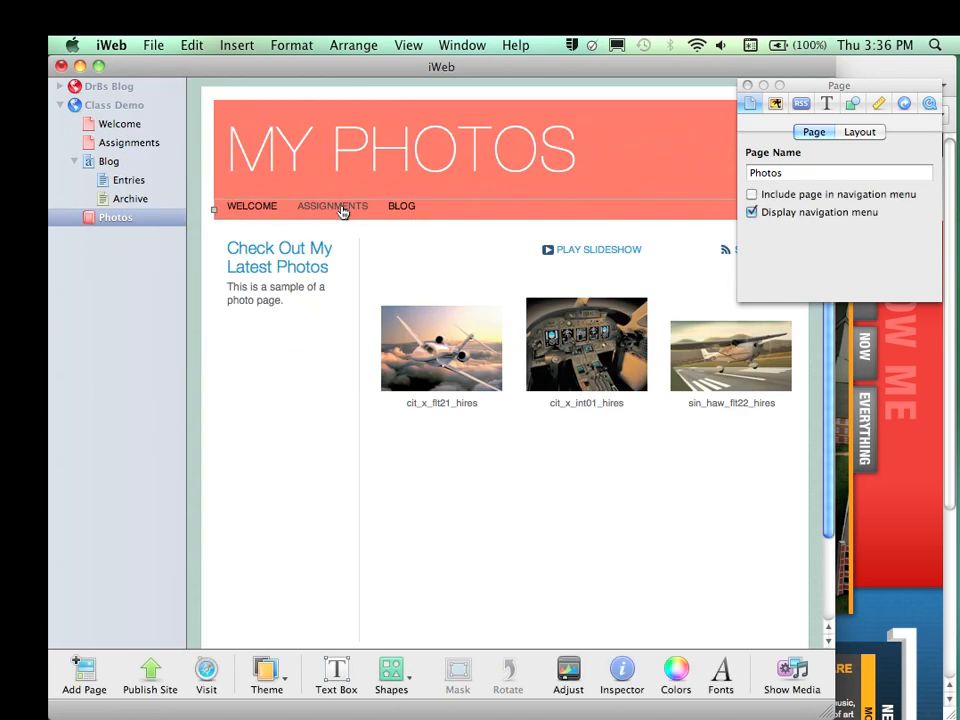
mouse_move(905, 105)
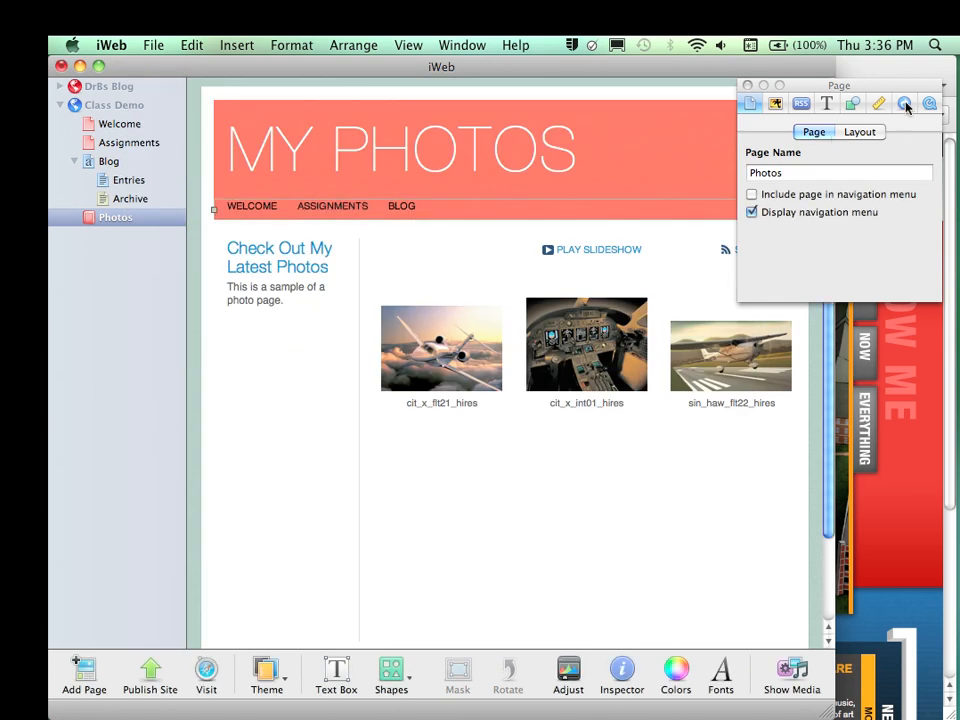
Test the Building Multimedia link from the Link Inspector, return to Assignments, and turn off active hyperlinks
click(903, 103)
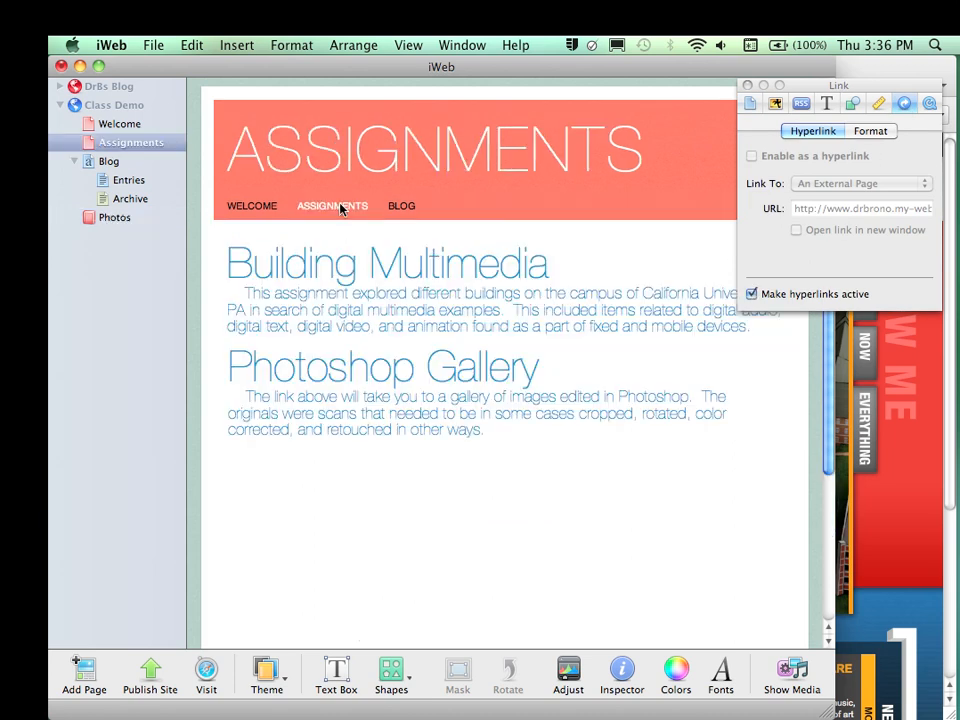
mouse_move(298, 167)
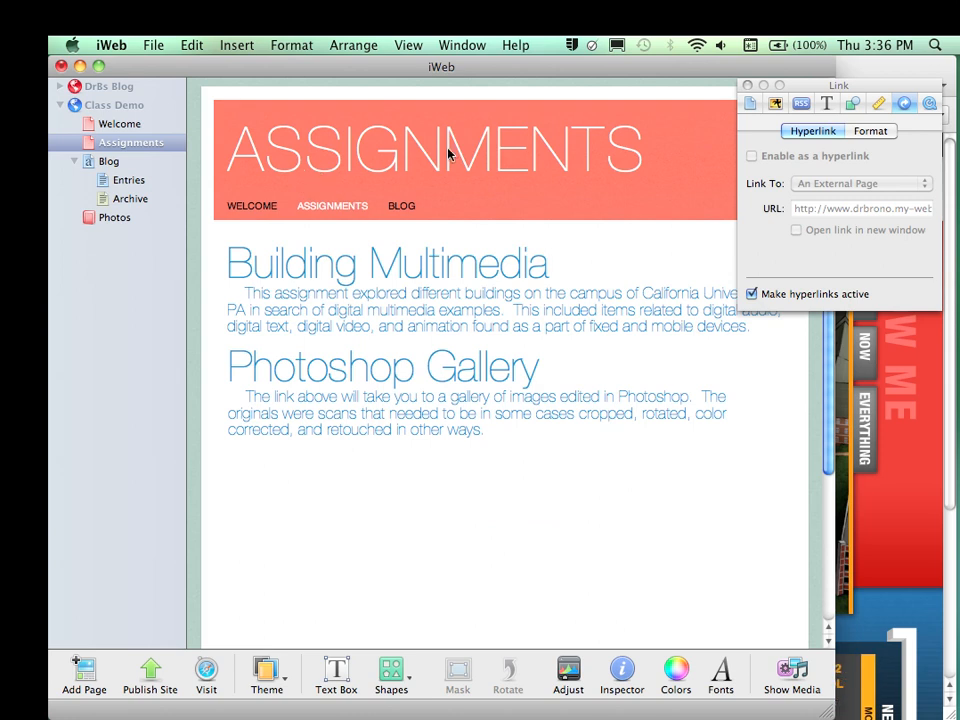
mouse_move(380, 302)
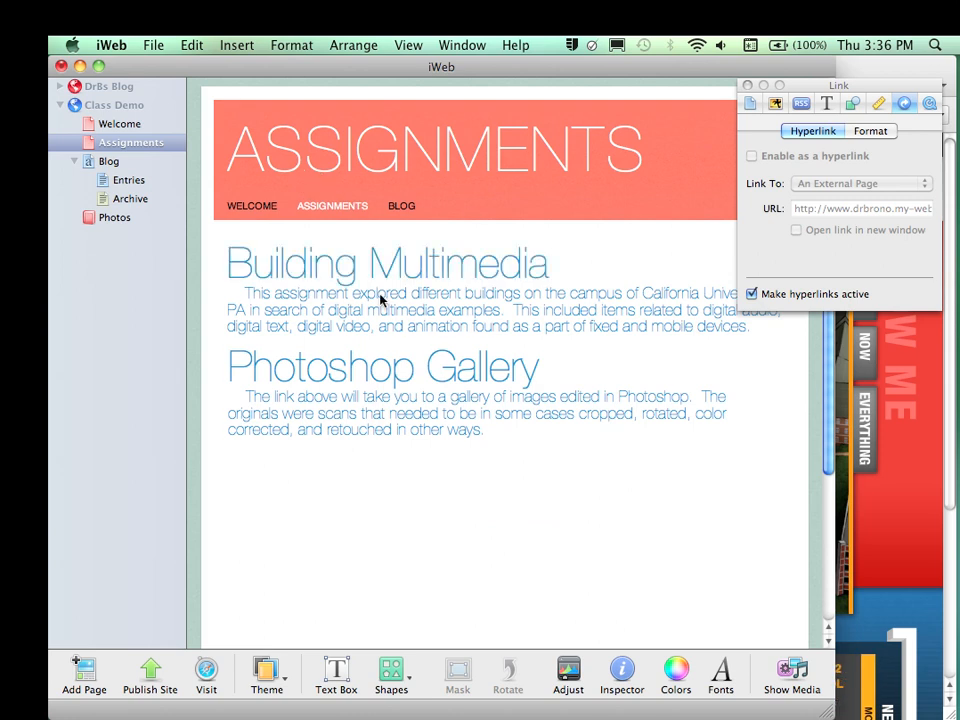
mouse_move(407, 425)
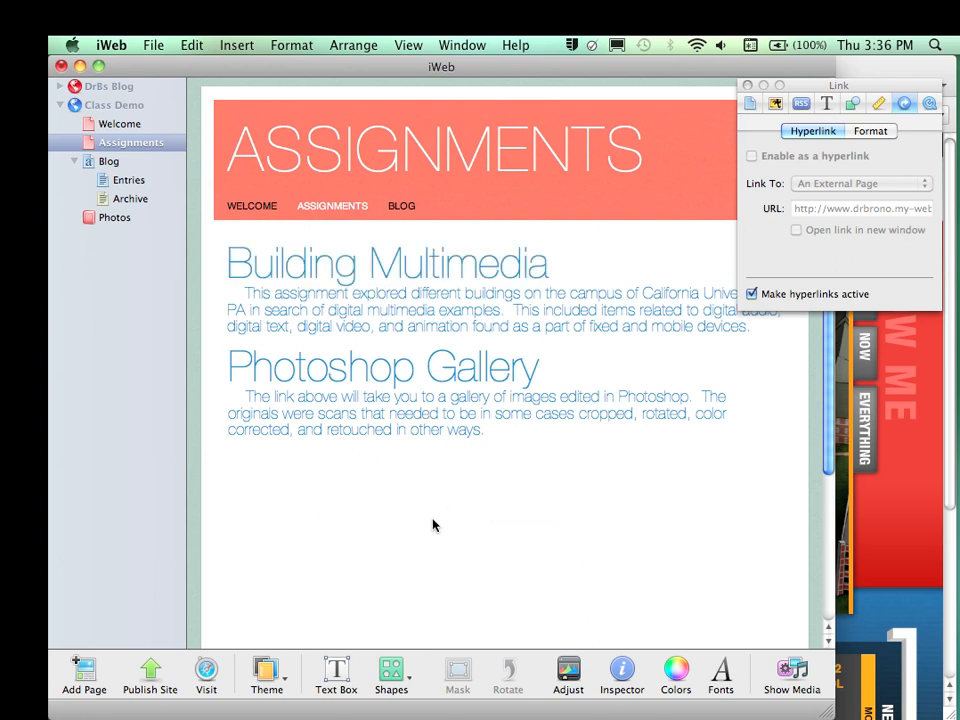
mouse_move(500, 297)
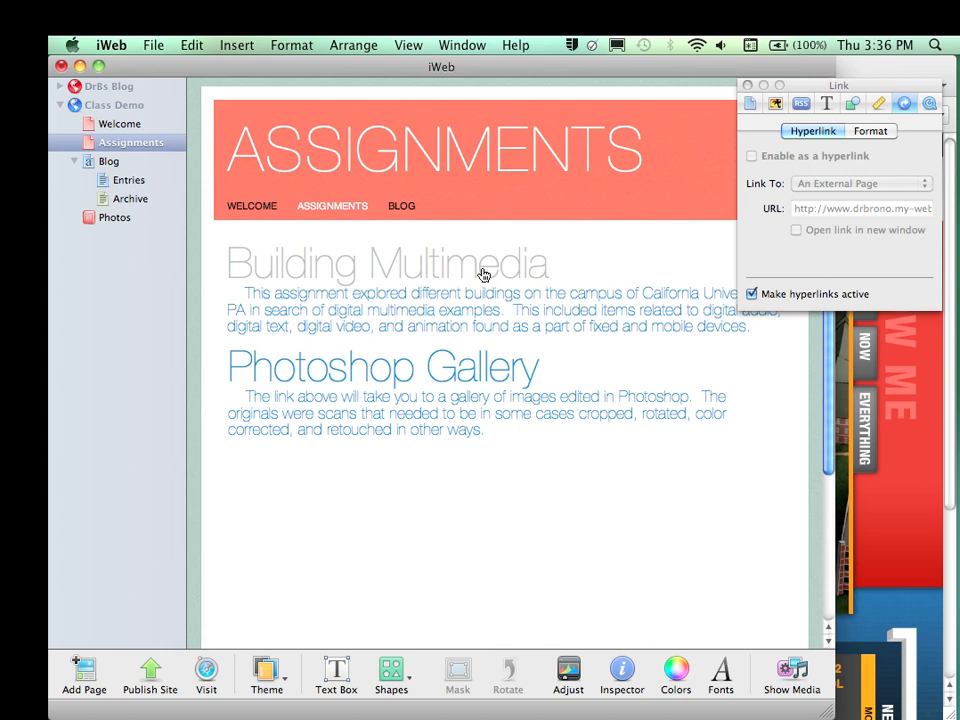
mouse_move(483, 278)
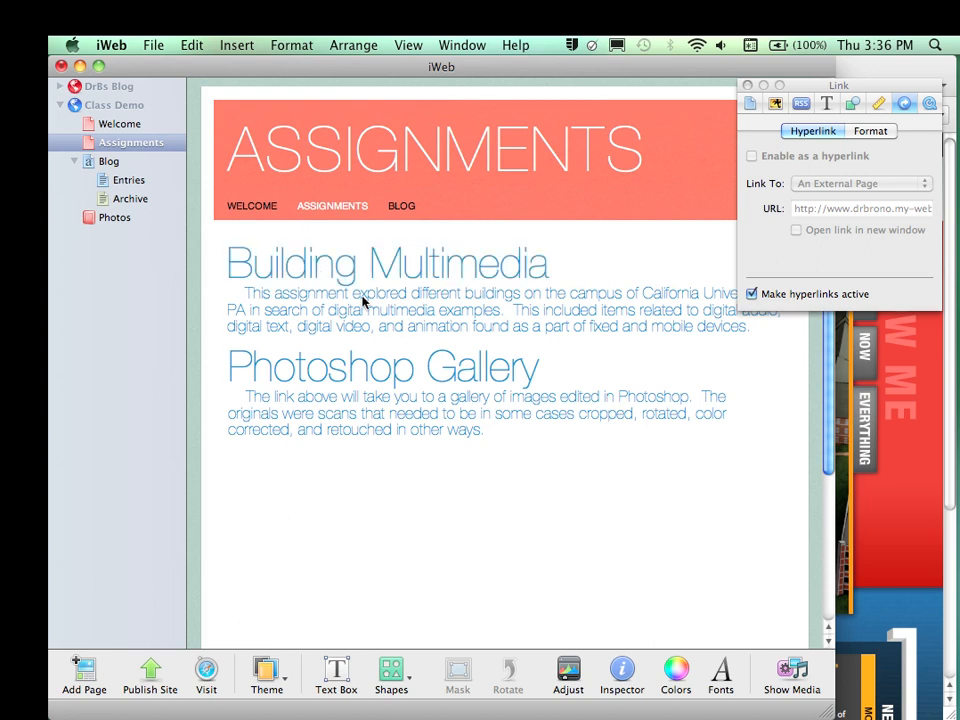
mouse_move(390, 275)
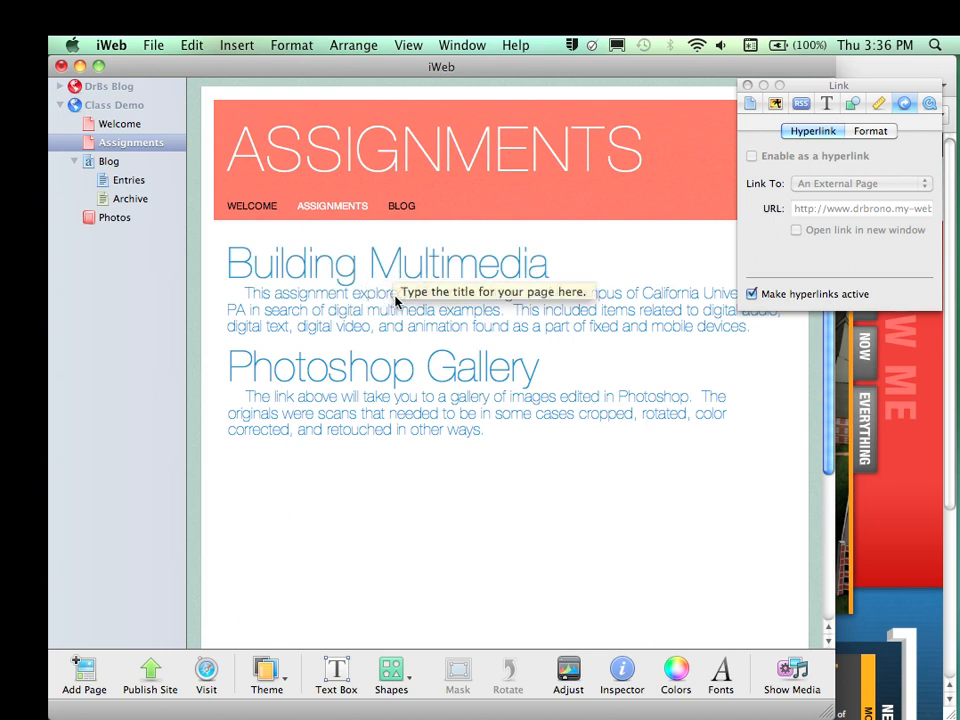
mouse_move(530, 437)
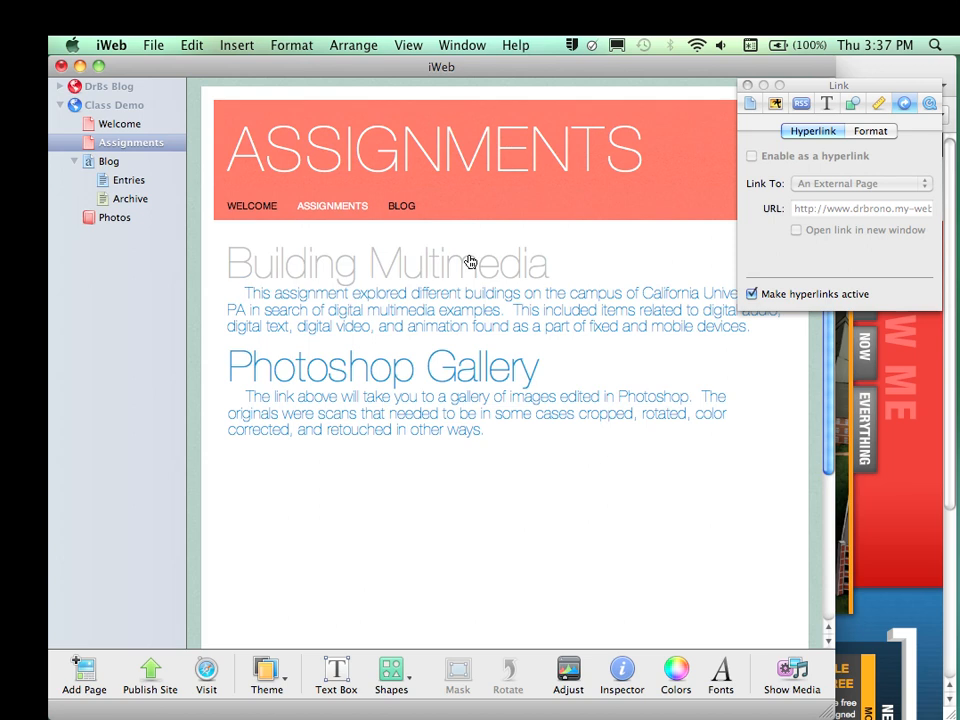
mouse_move(518, 268)
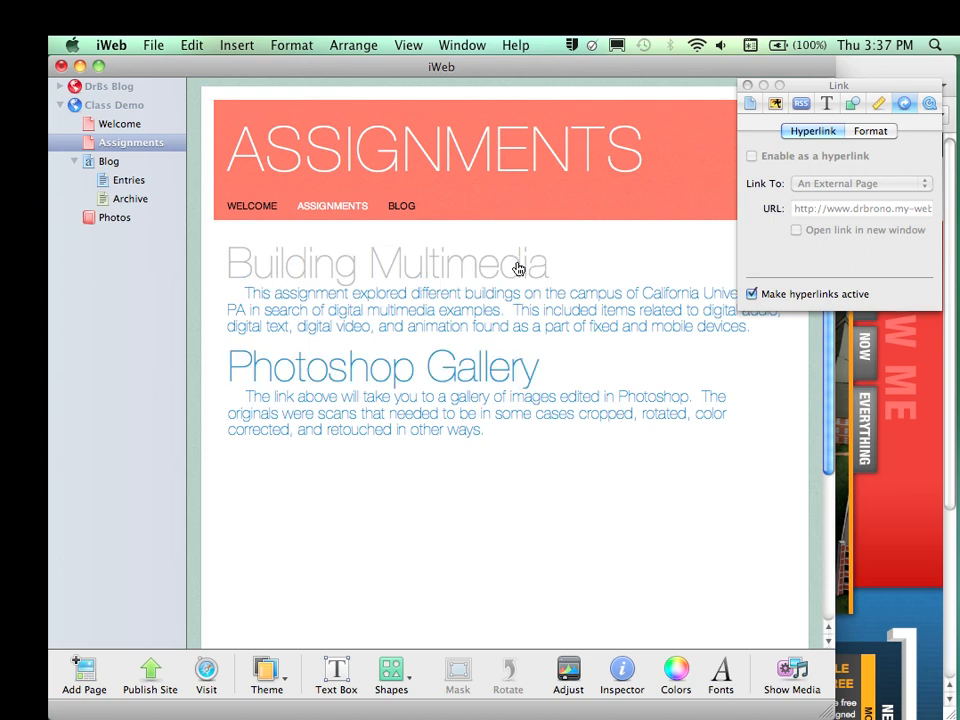
mouse_move(510, 275)
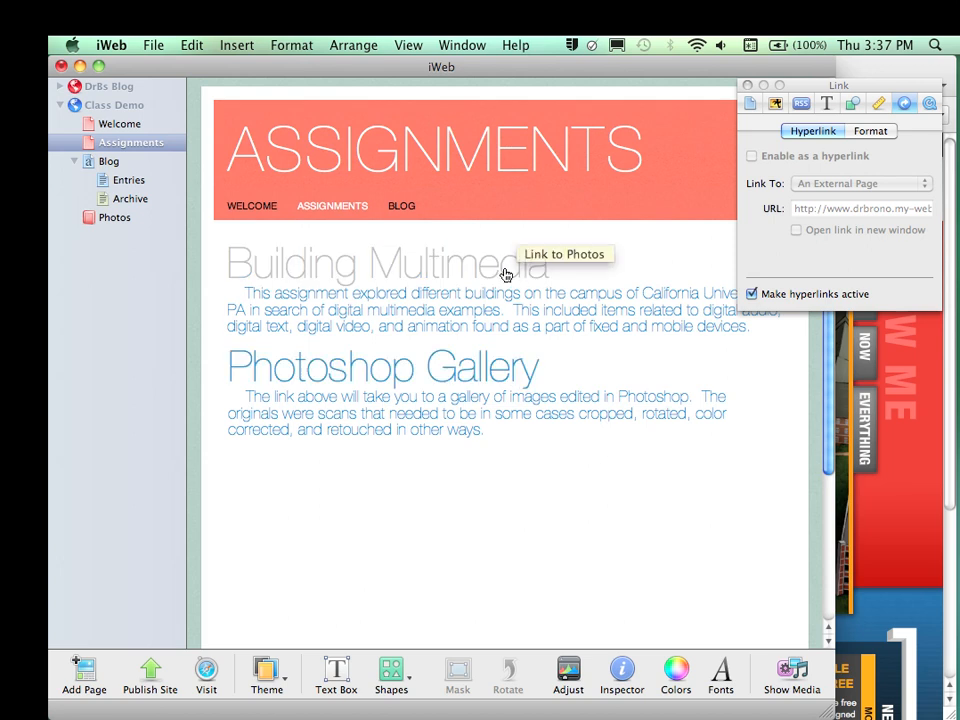
click(114, 217)
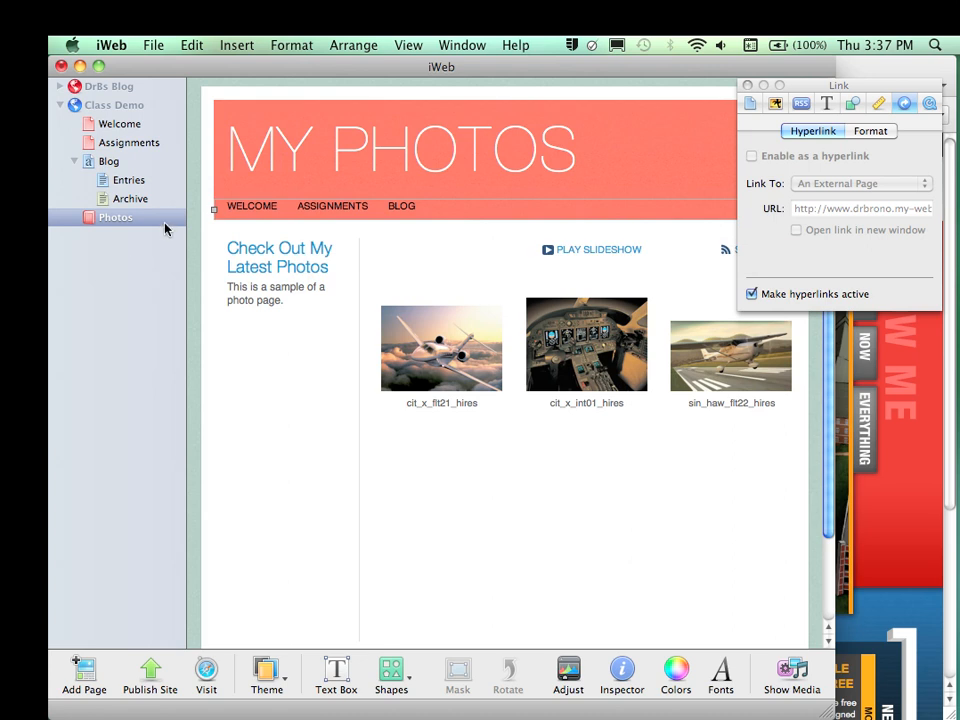
click(129, 142)
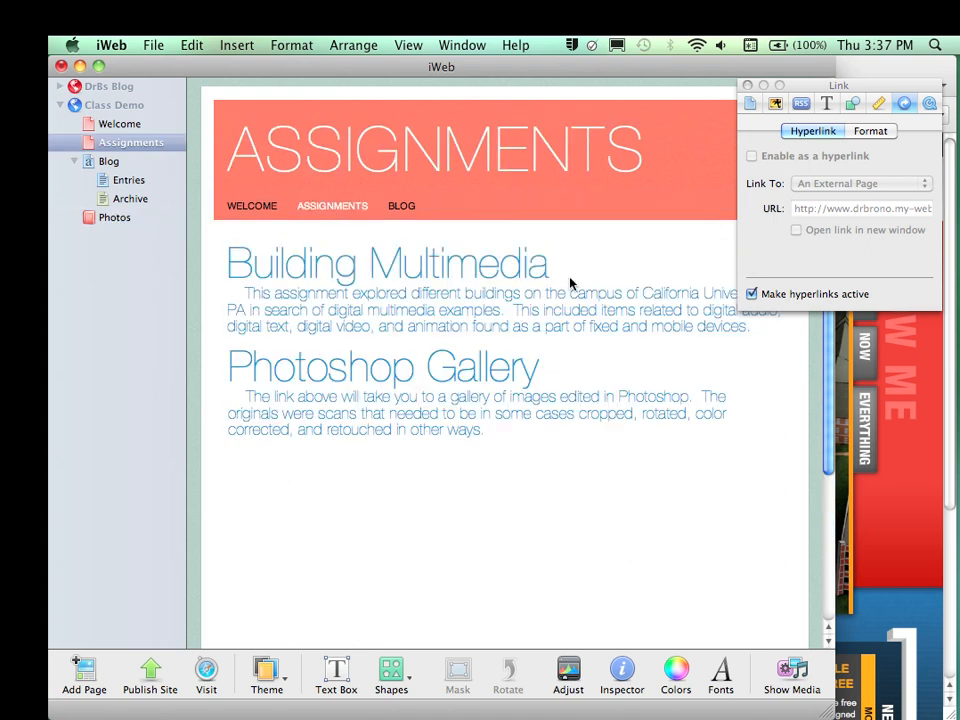
mouse_move(820, 297)
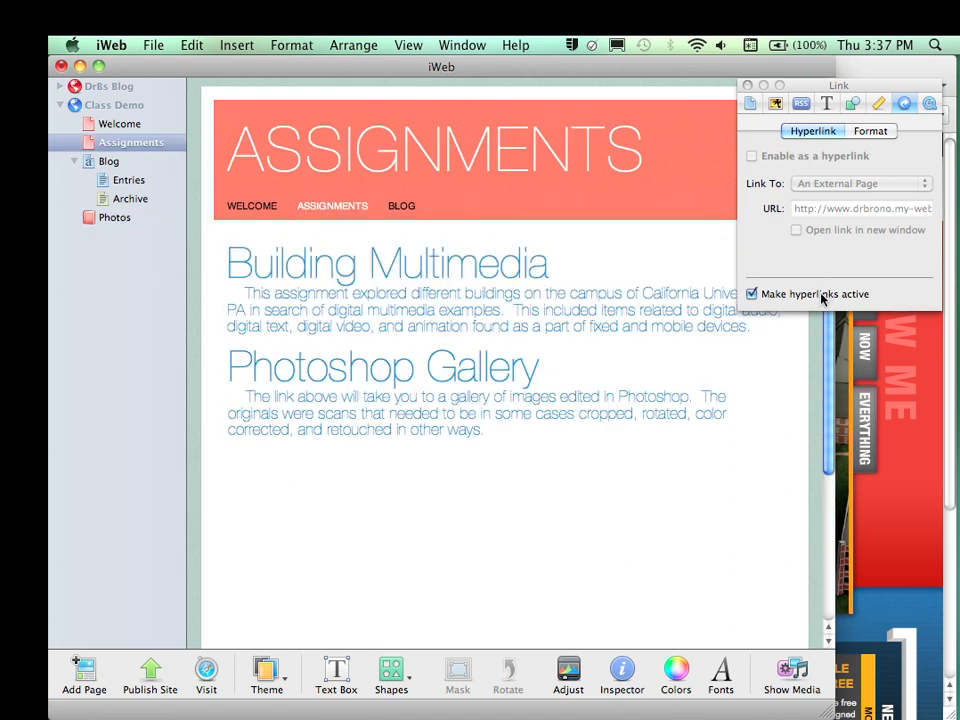
click(752, 293)
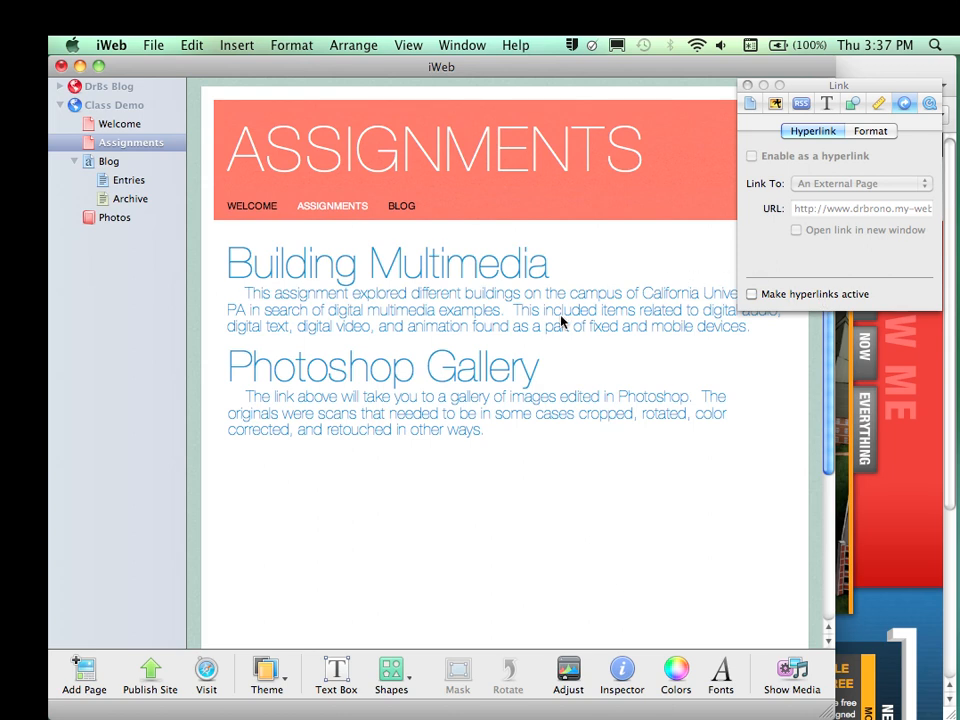
Link the Building Multimedia heading to the Photos page and re-enable active hyperlinks
click(387, 263)
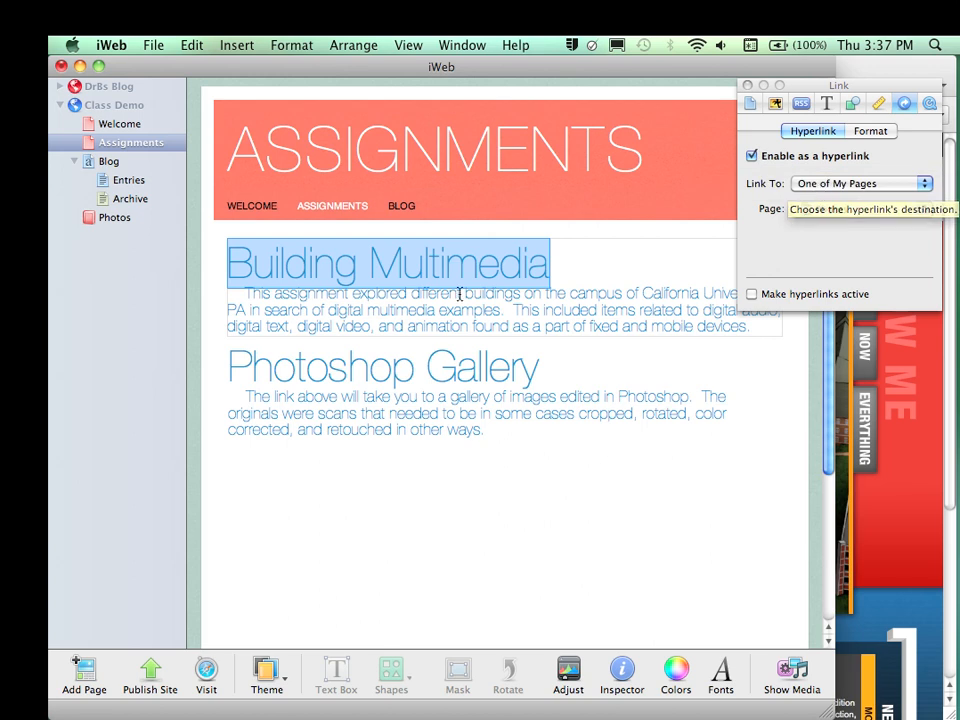
click(860, 209)
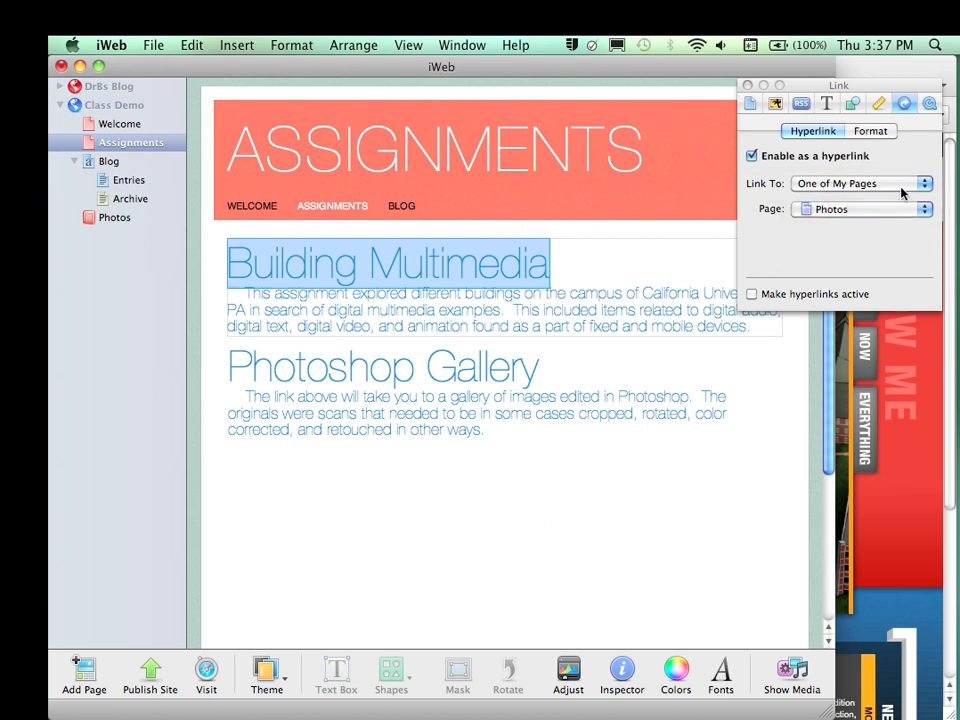
click(860, 183)
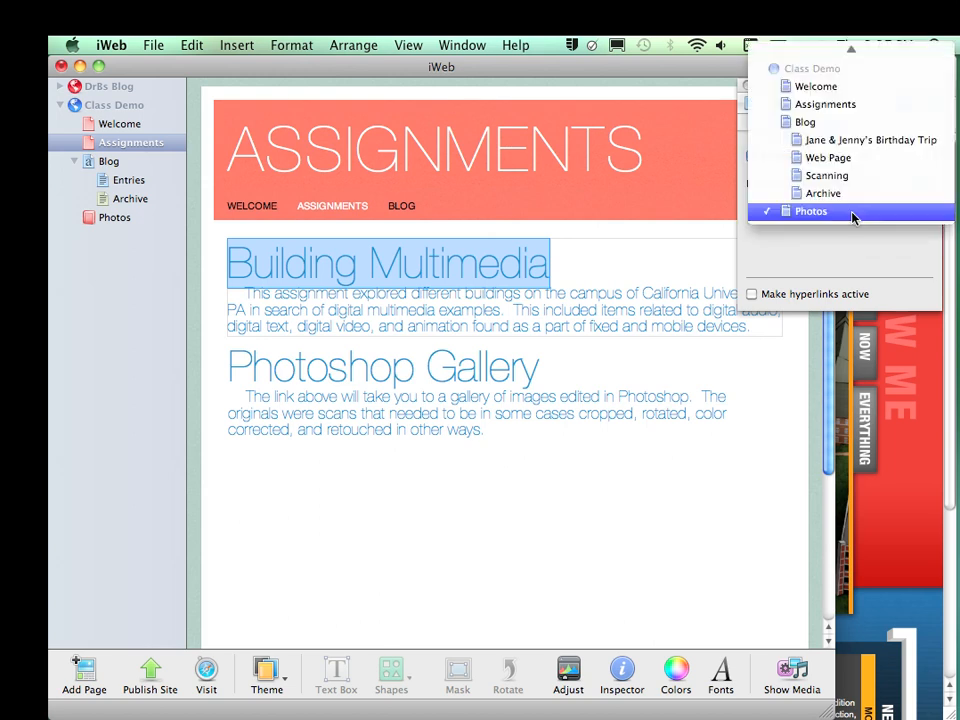
mouse_move(825, 217)
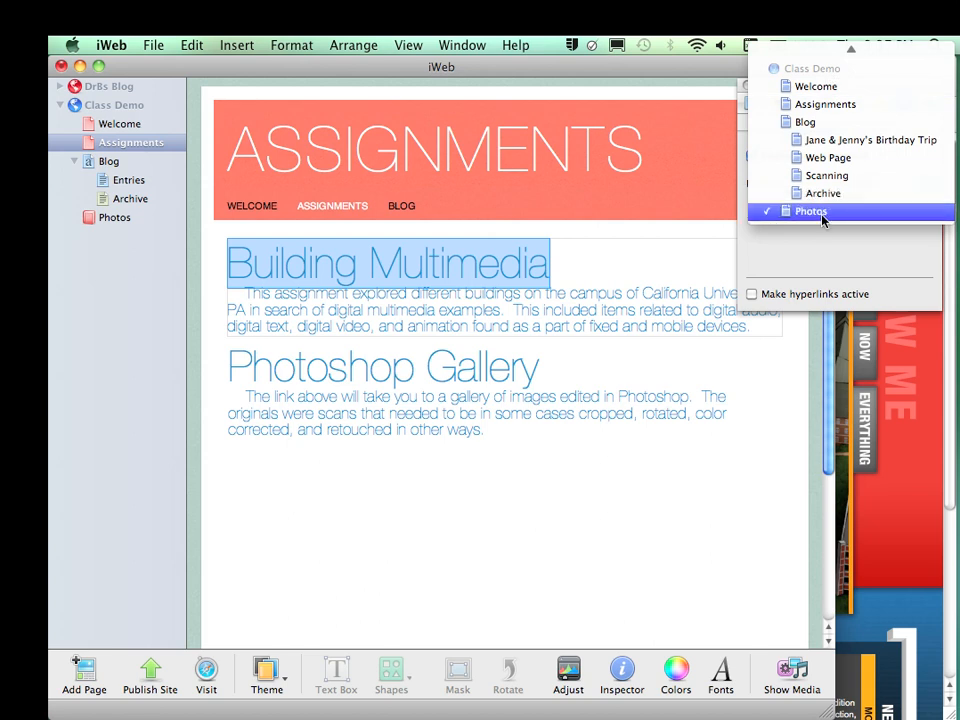
click(810, 211)
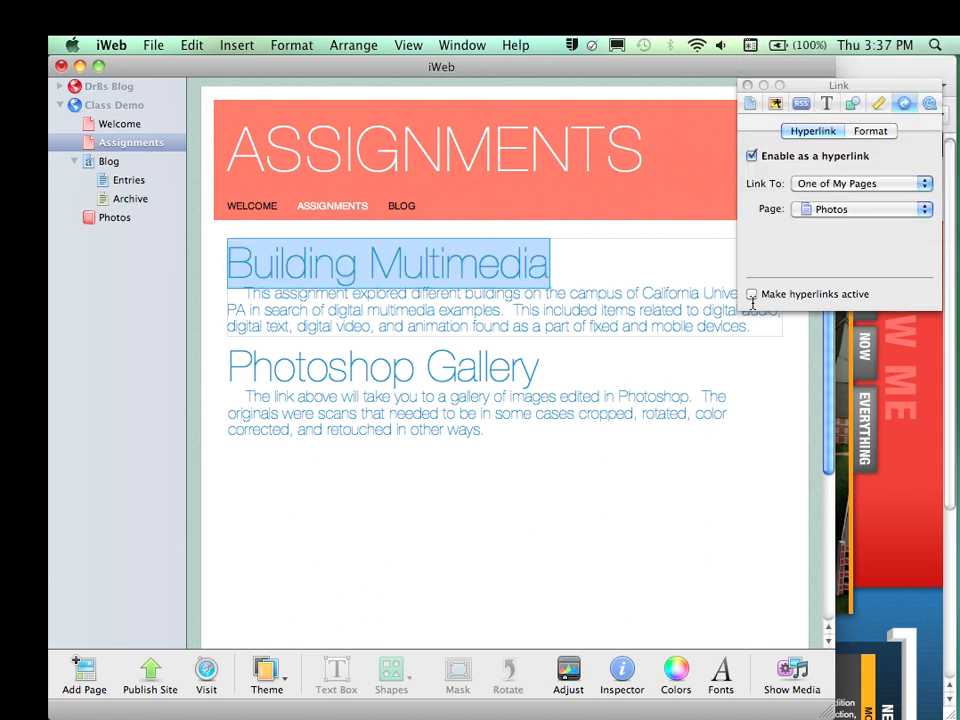
click(751, 293)
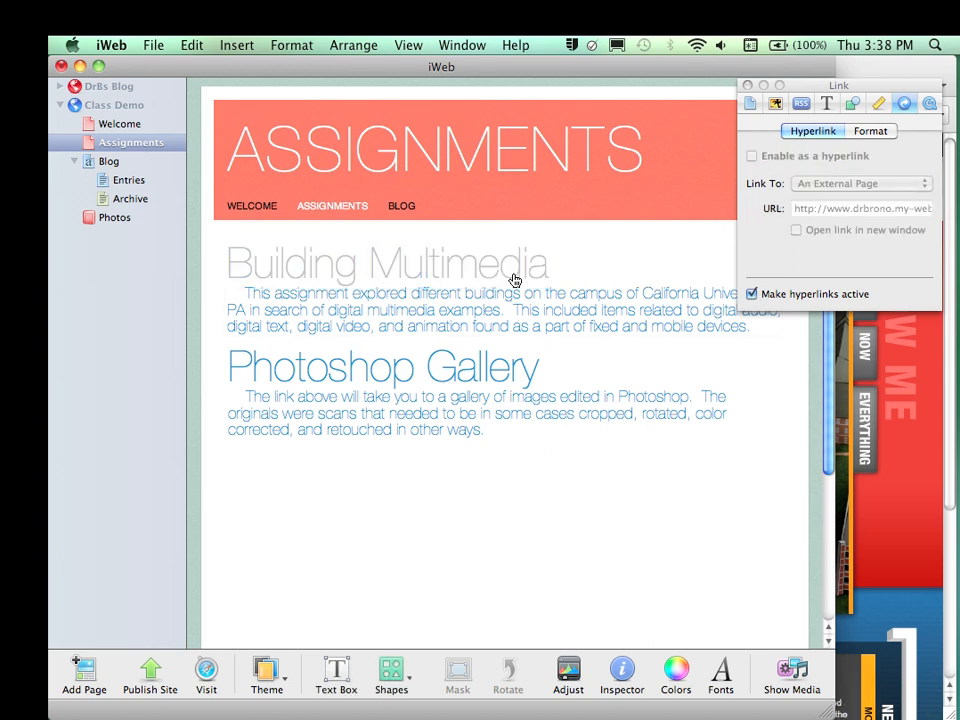
Follow the Building Multimedia link to Photos, then return to Assignments
click(114, 217)
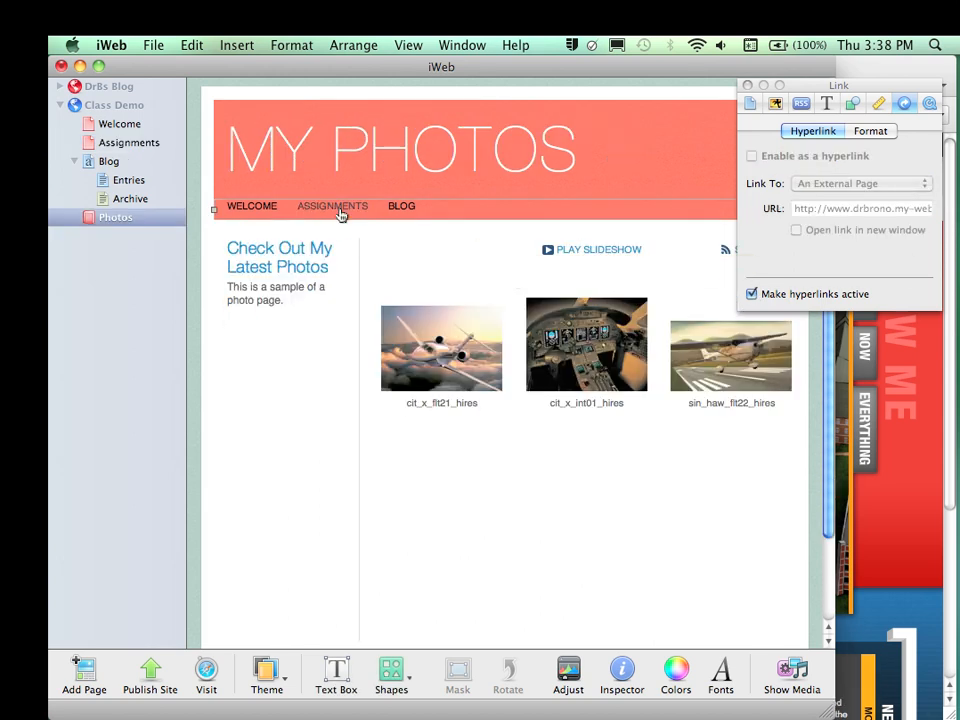
click(129, 142)
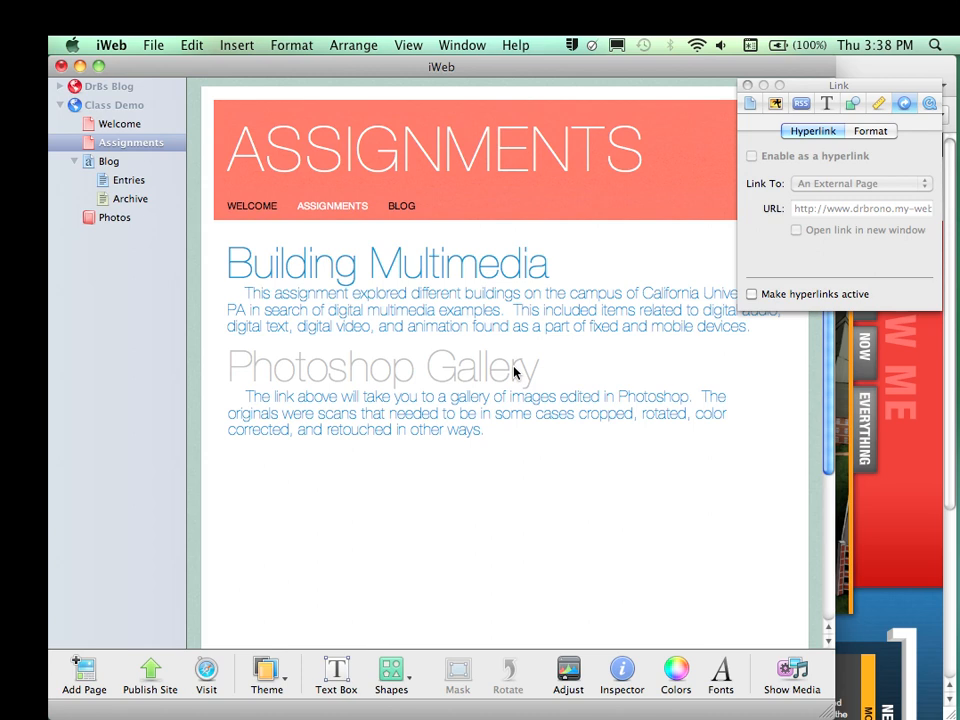
mouse_move(515, 372)
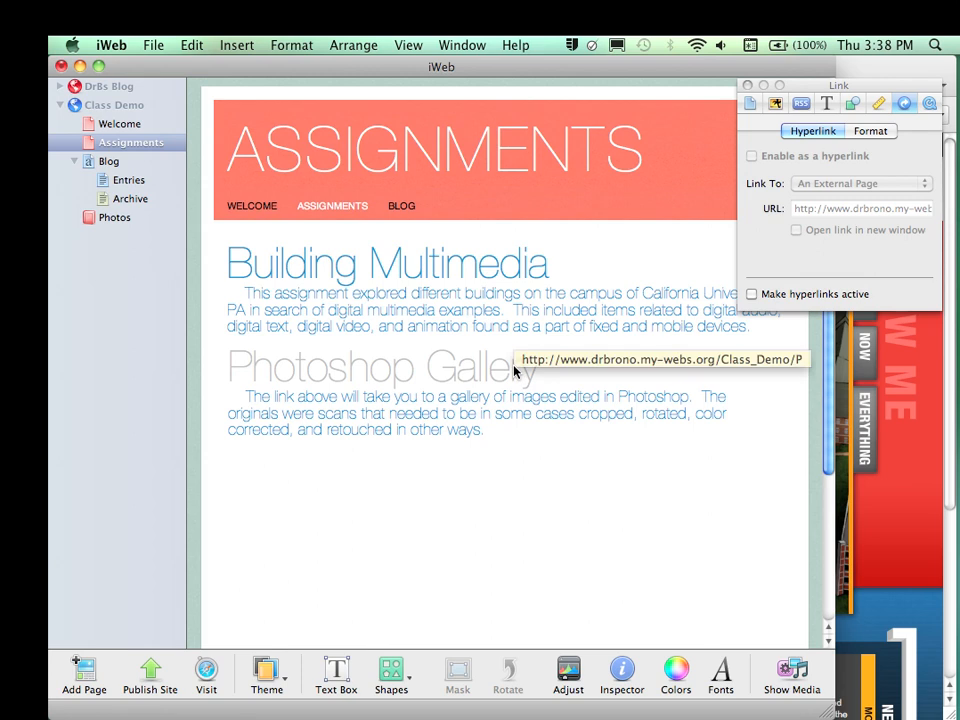
mouse_move(406, 406)
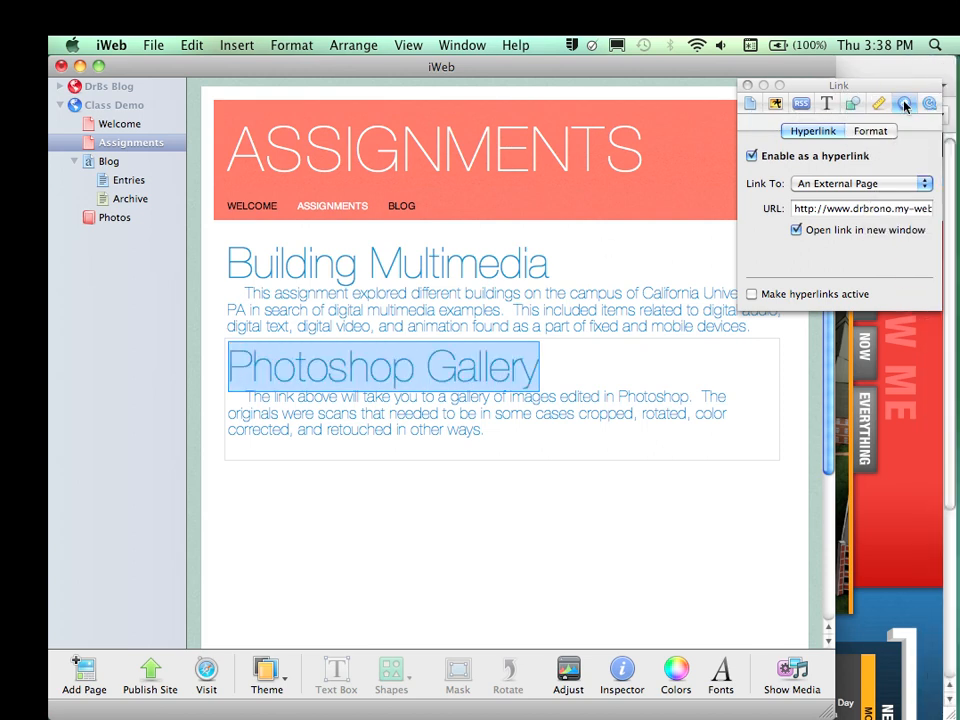
mouse_move(770, 155)
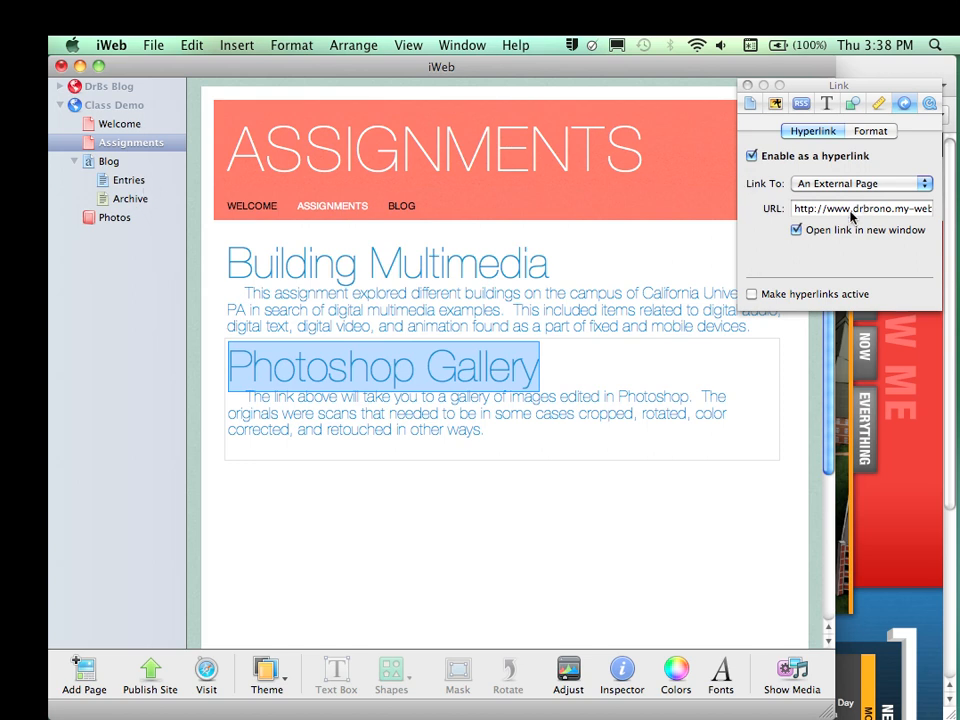
mouse_move(862, 208)
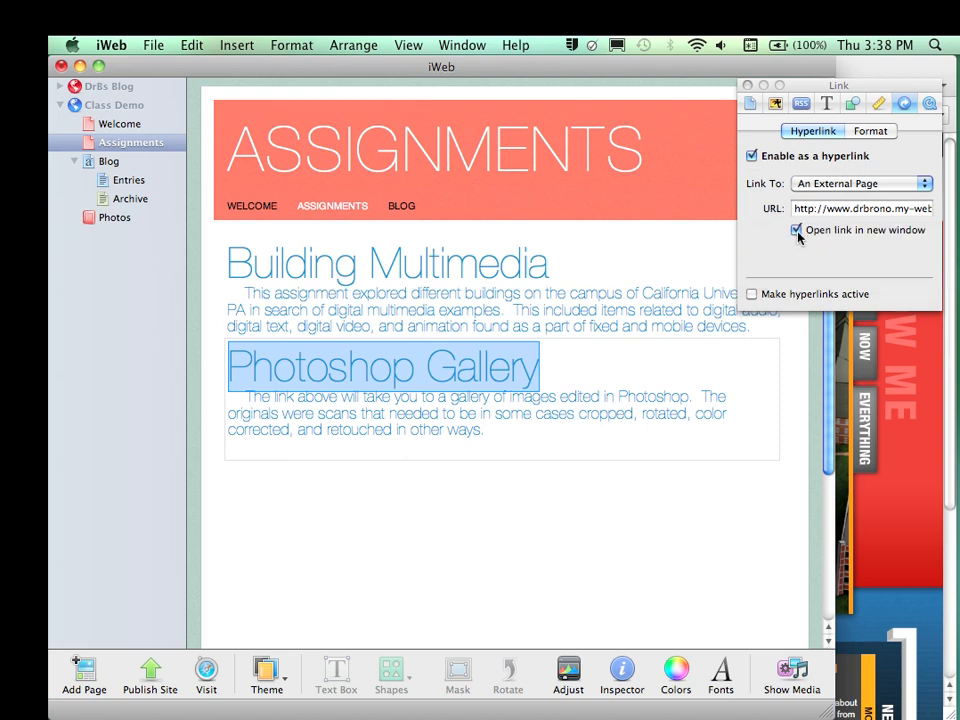
mouse_move(797, 230)
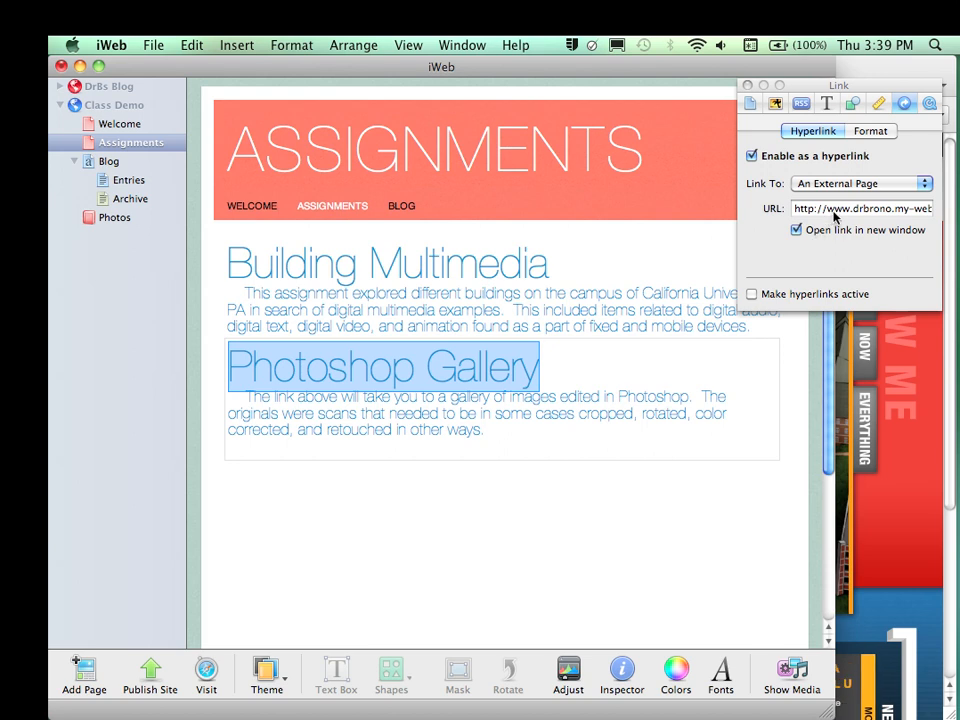
mouse_move(815, 230)
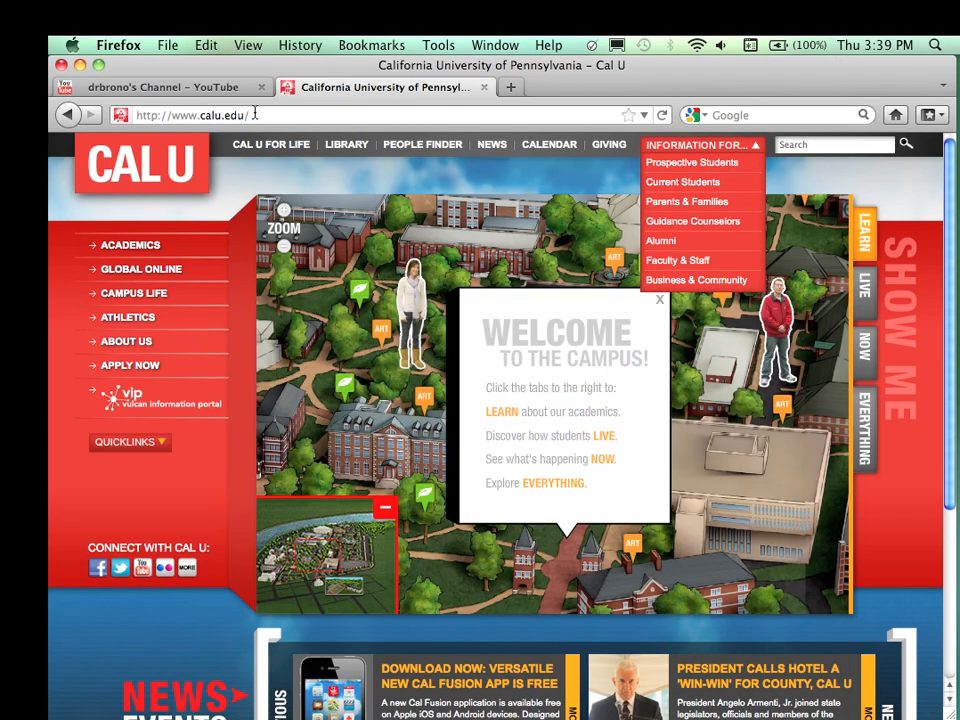
Enter the class demo site address in Firefox's address bar
text(dr)
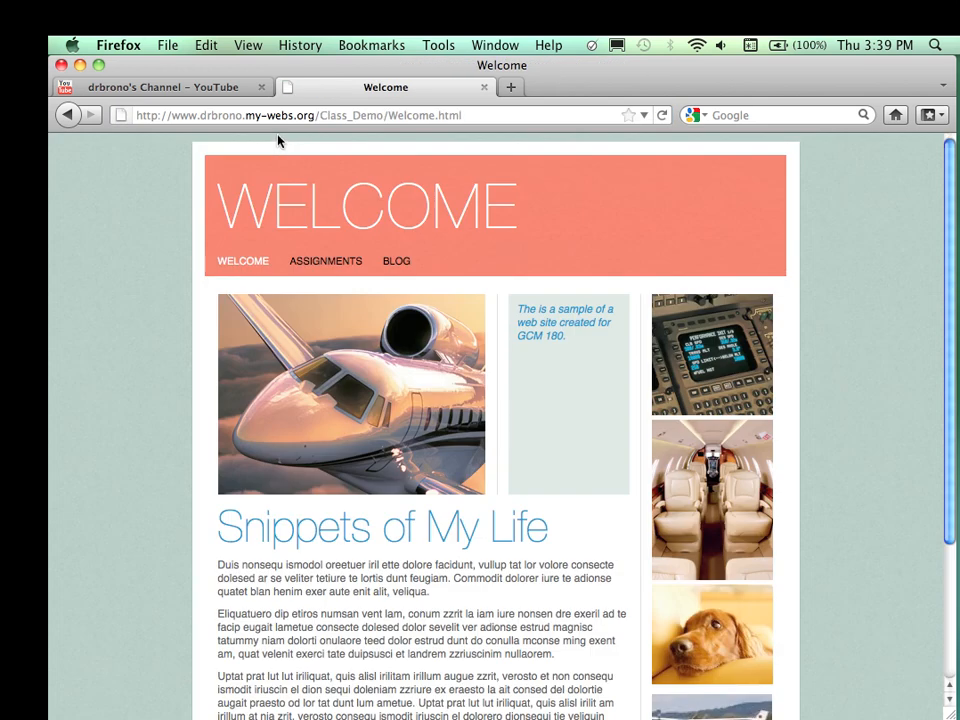
mouse_move(406, 242)
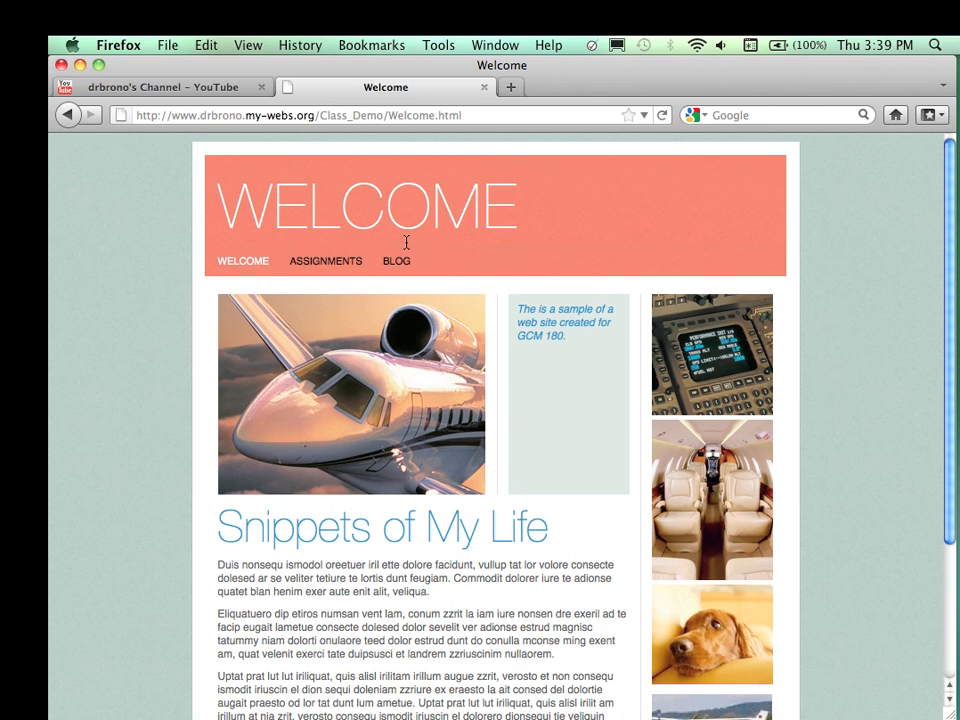
mouse_move(417, 250)
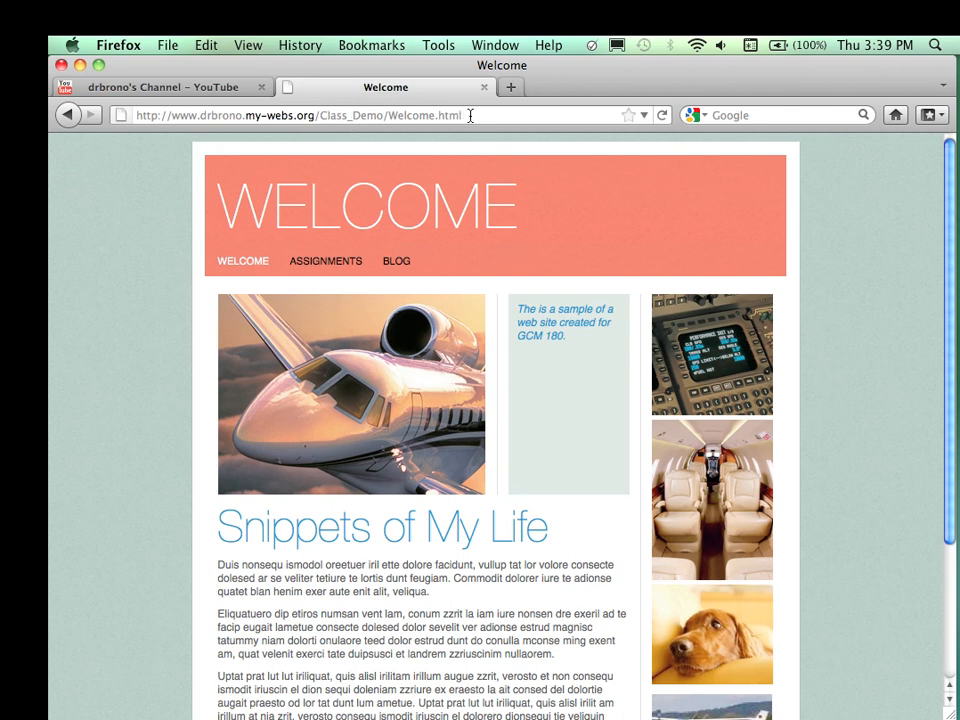
Replace the address with the Photoshop gallery URL and load it
double_click(424, 115)
text(PS)
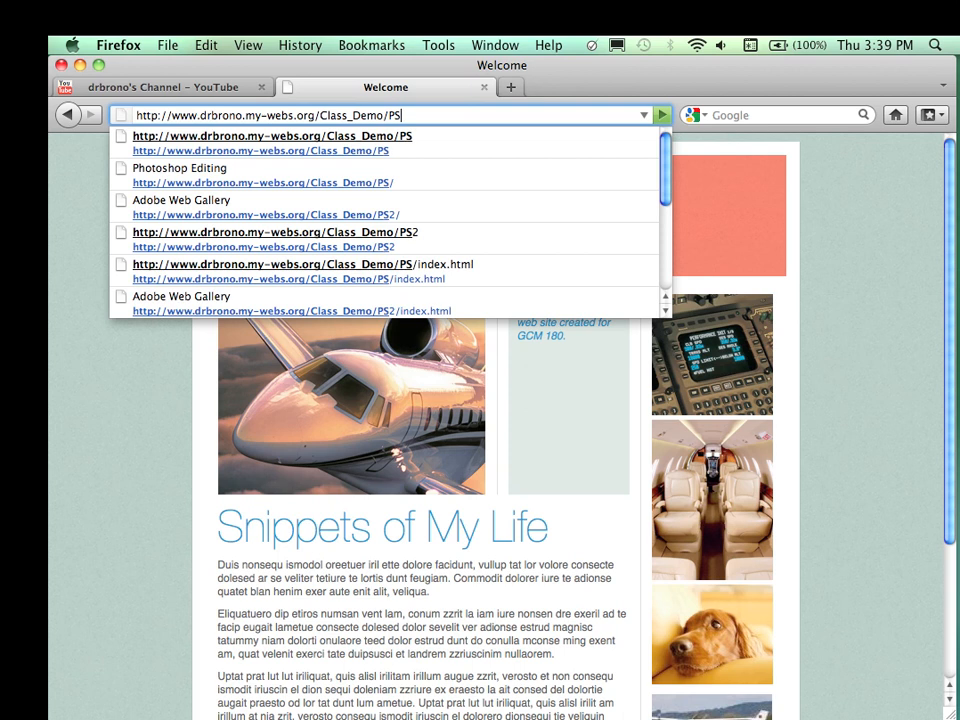
key(Return)
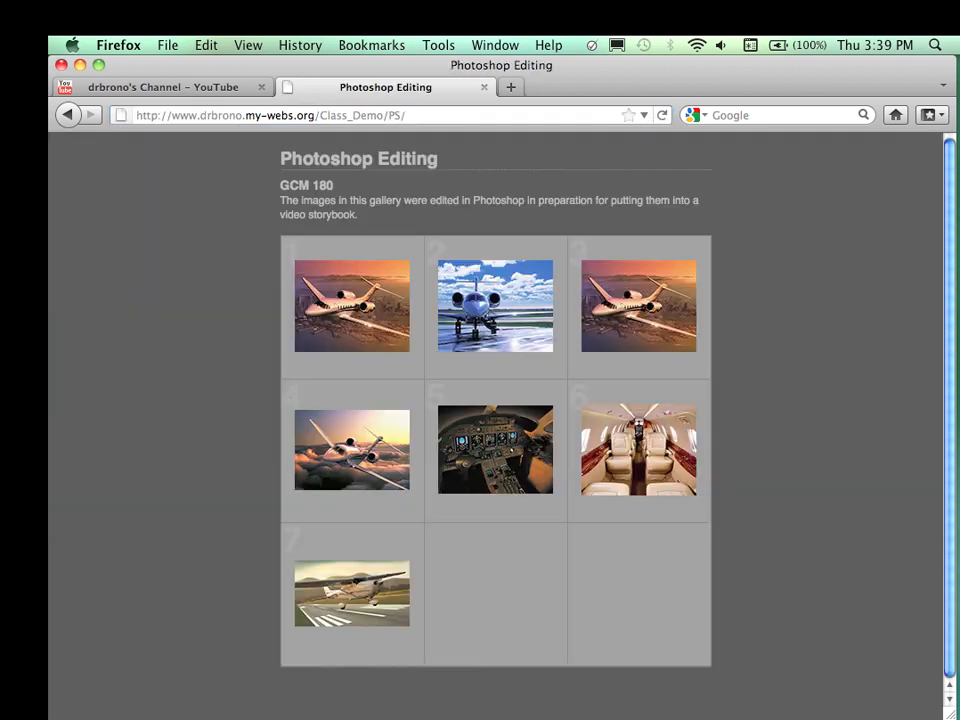
mouse_move(495, 305)
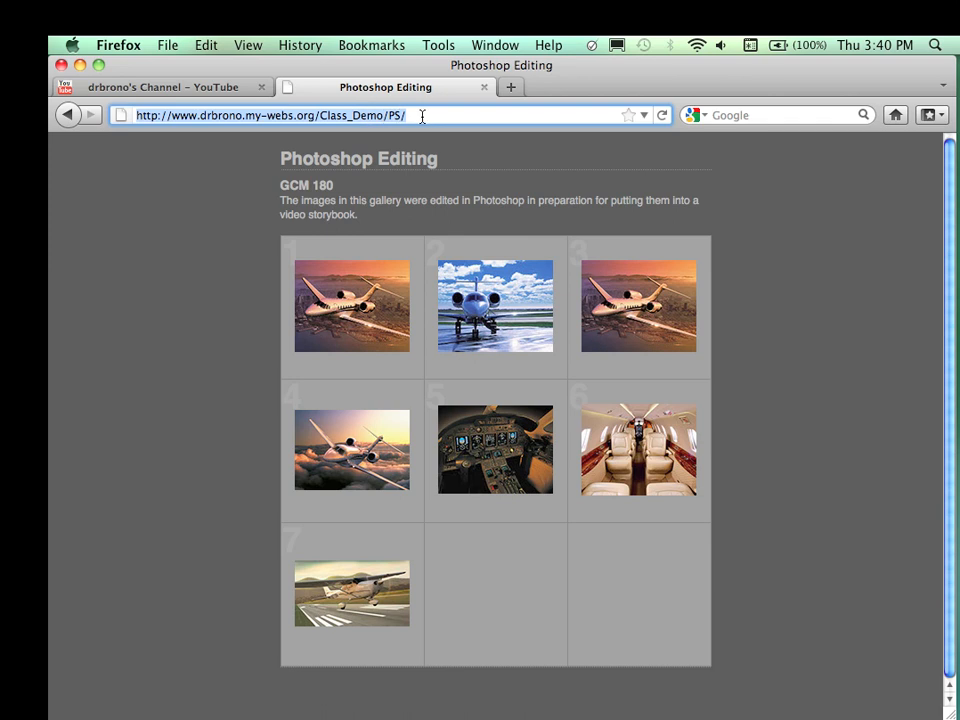
mouse_move(367, 103)
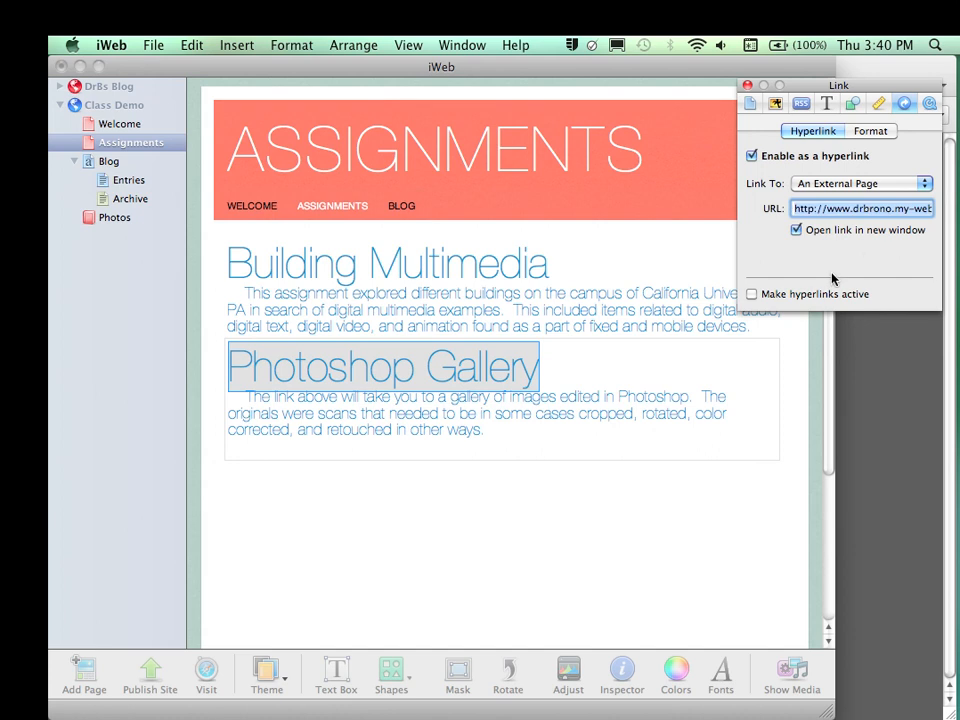
Apply the pasted gallery URL to the Photoshop Gallery link
click(752, 293)
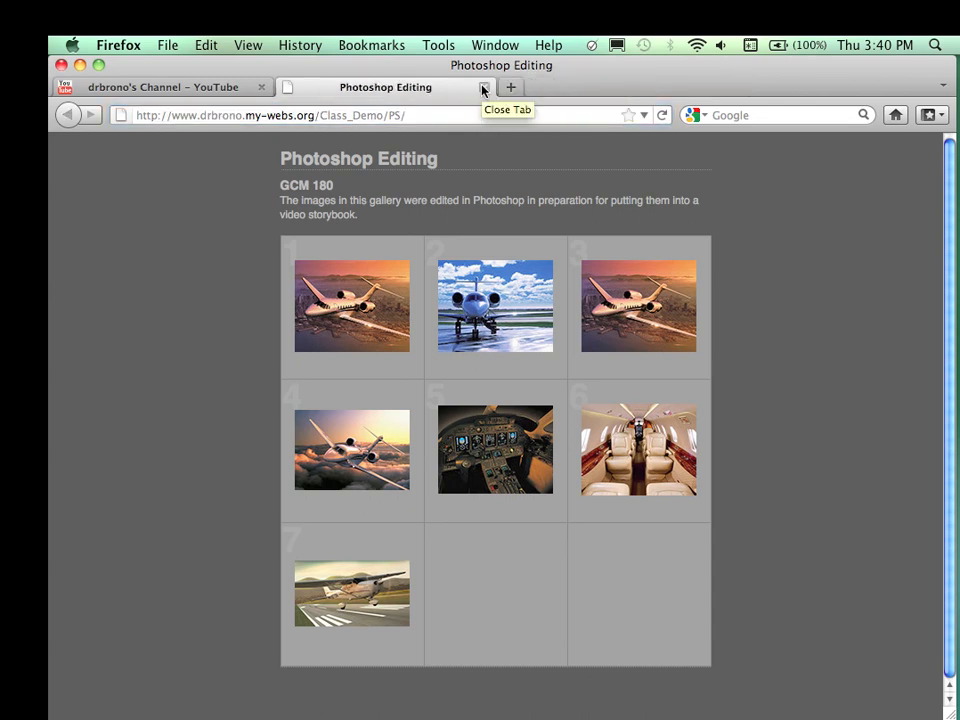
Close the Photoshop Editing gallery tab in Firefox
click(484, 89)
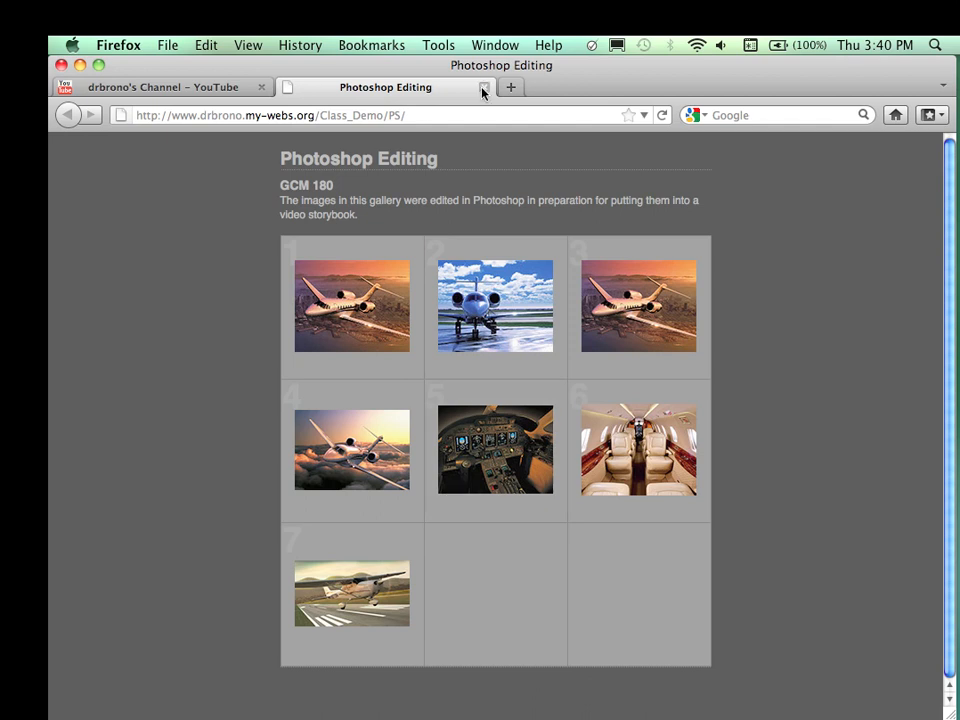
click(160, 87)
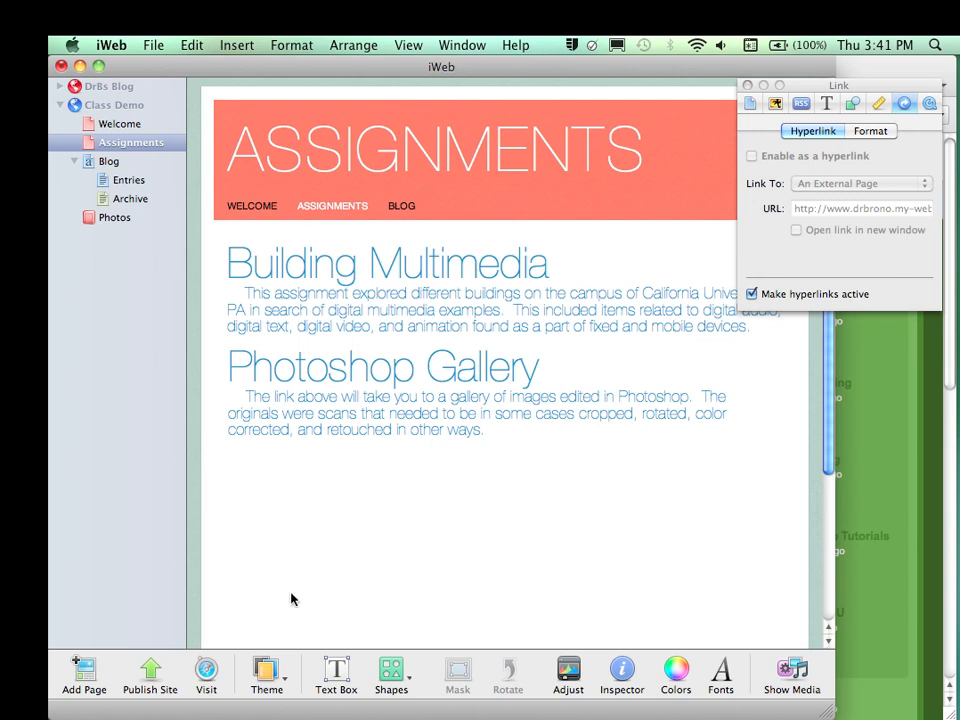
mouse_move(378, 243)
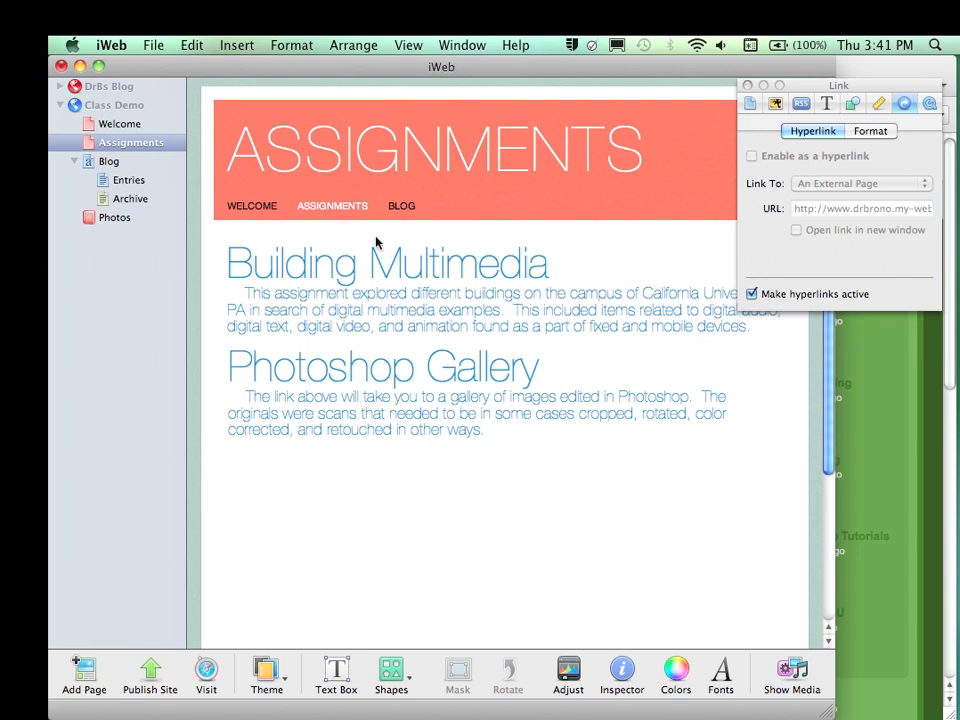
mouse_move(400, 420)
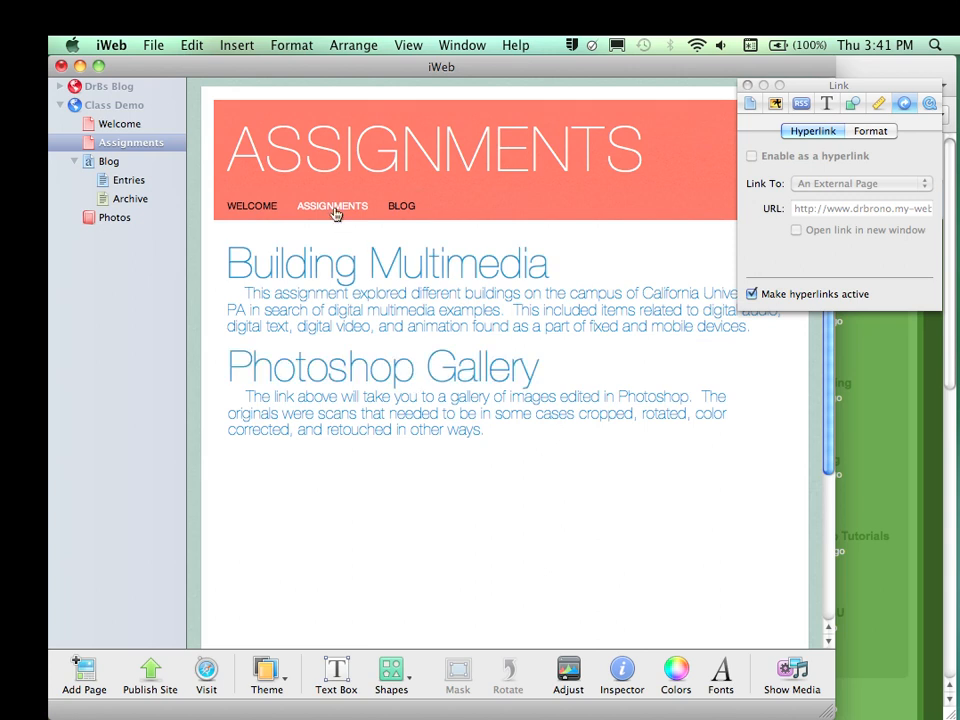
mouse_move(398, 482)
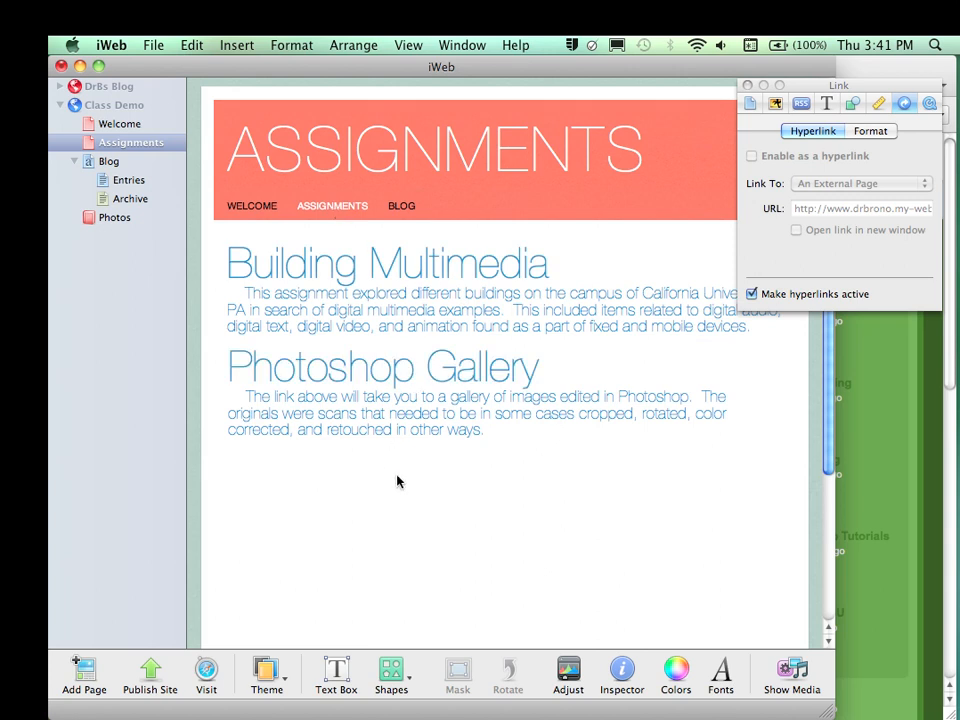
mouse_move(414, 628)
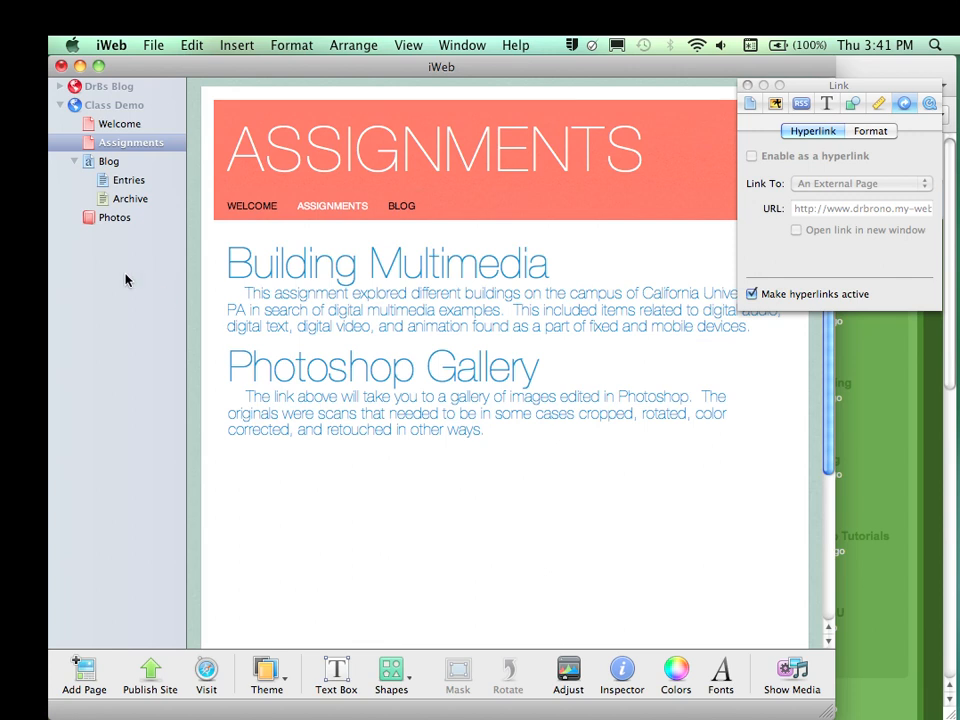
mouse_move(136, 266)
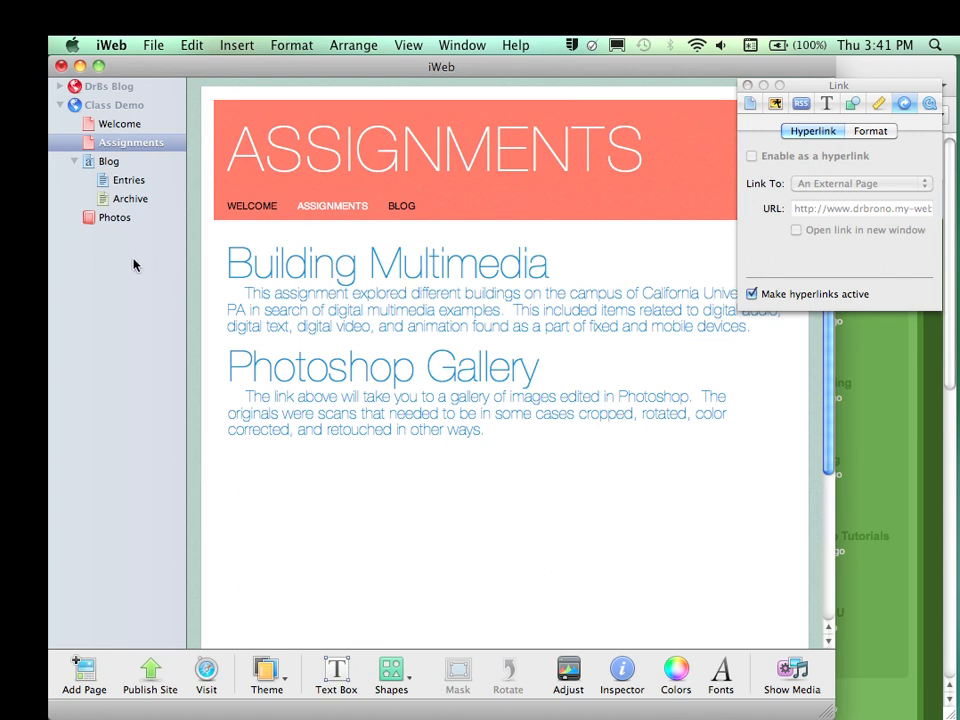
mouse_move(510, 434)
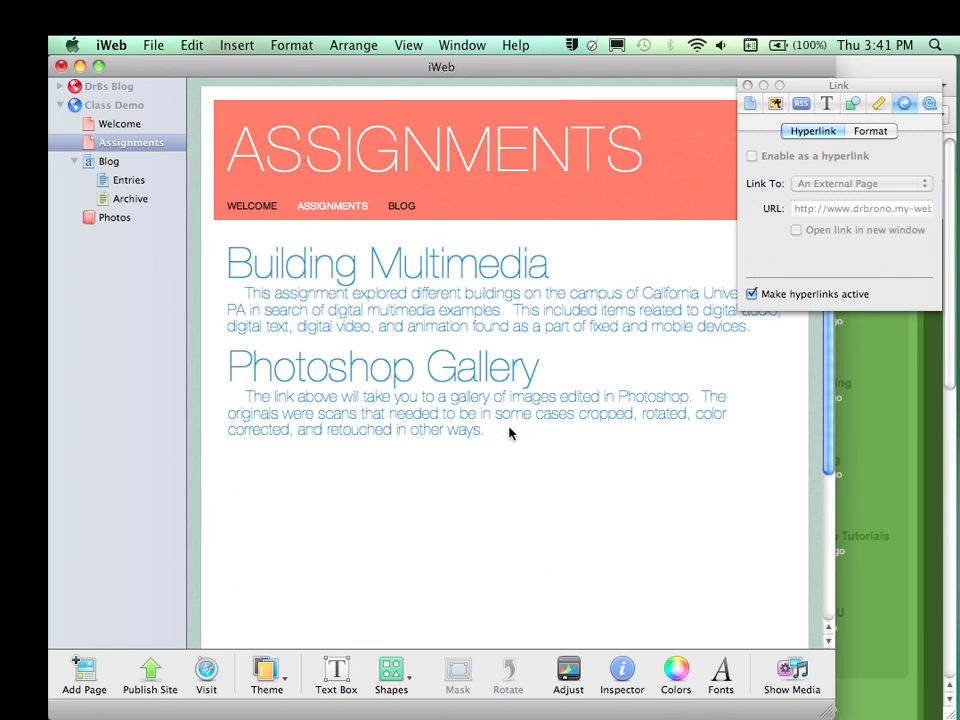